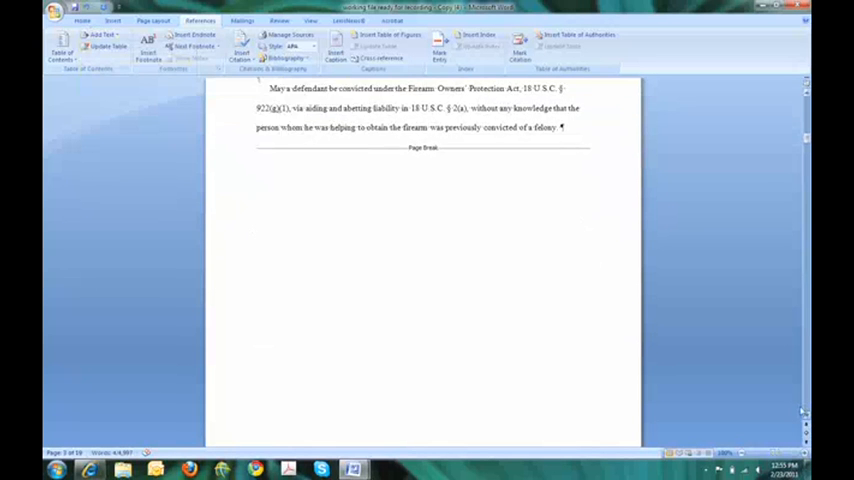
Step: Mark 'Statement of the Case' and then 'Preliminary Statement' as contents headings via Add Text
scroll(down, 3)
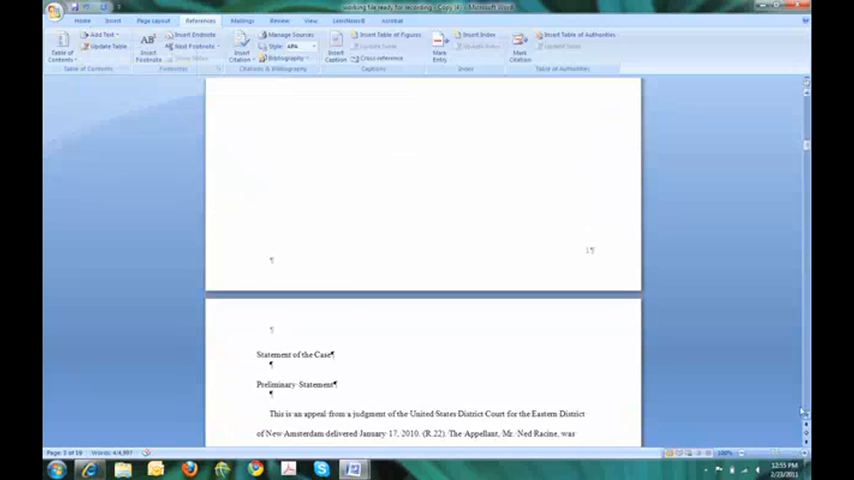
scroll(down, 3)
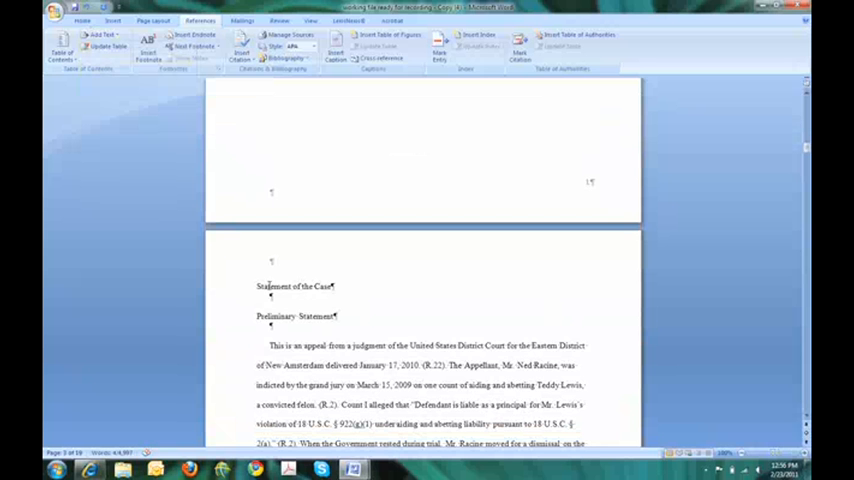
double_click(294, 286)
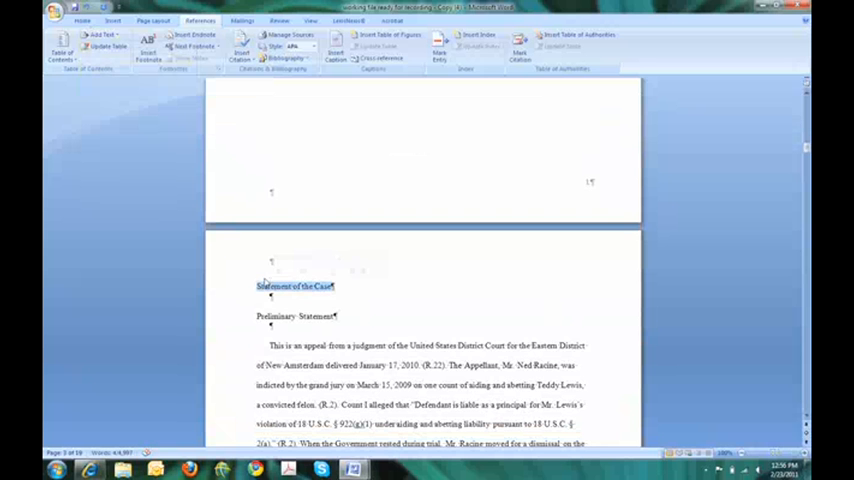
click(100, 36)
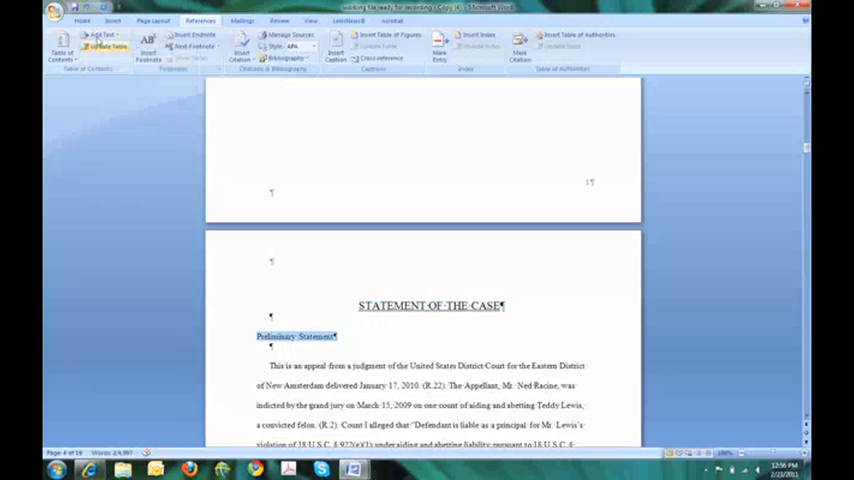
click(104, 36)
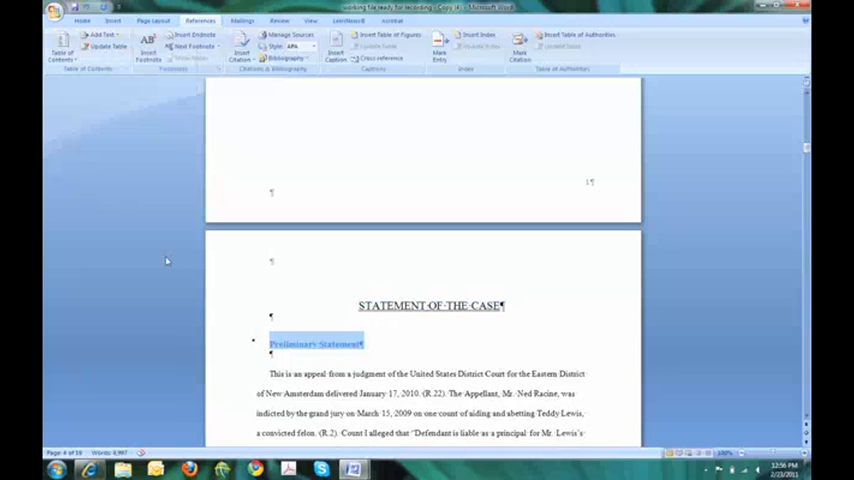
mouse_move(288, 336)
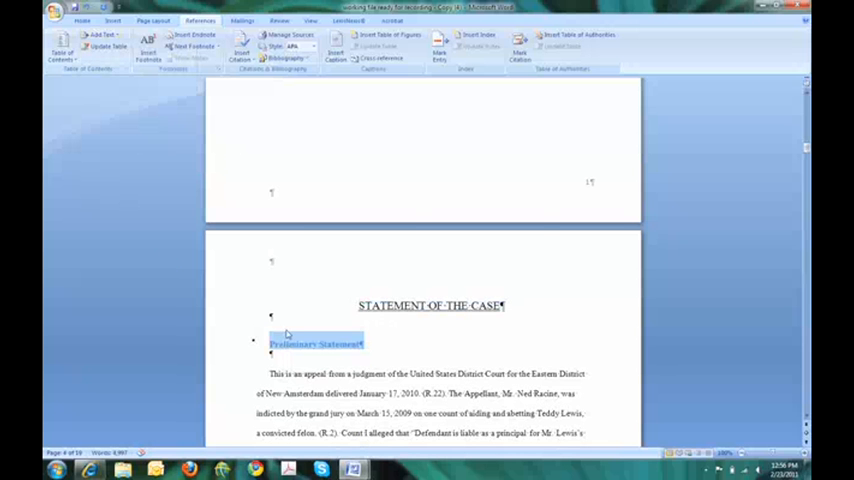
Step: In the Font dialog give Preliminary Statement its text colour, underline and All caps, then confirm
right_click(316, 344)
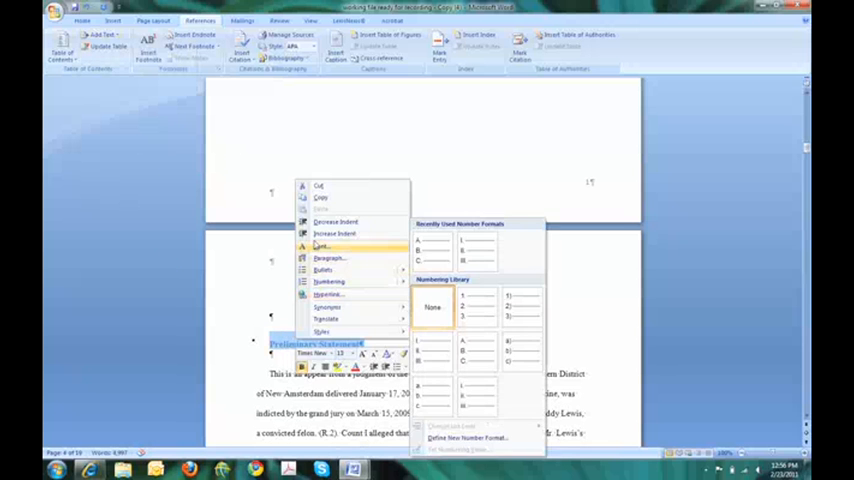
click(322, 244)
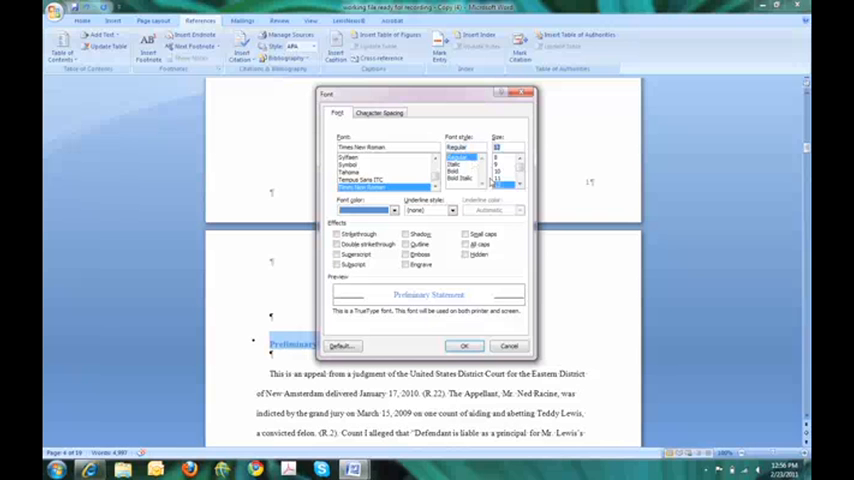
click(392, 210)
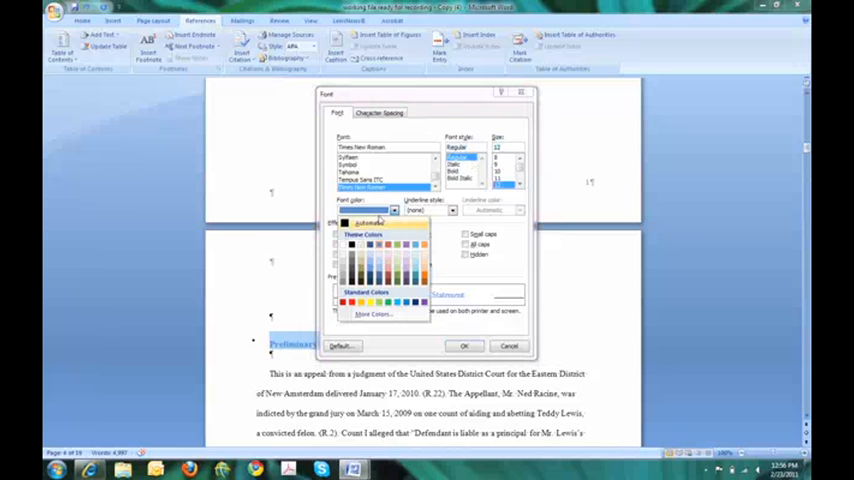
click(392, 210)
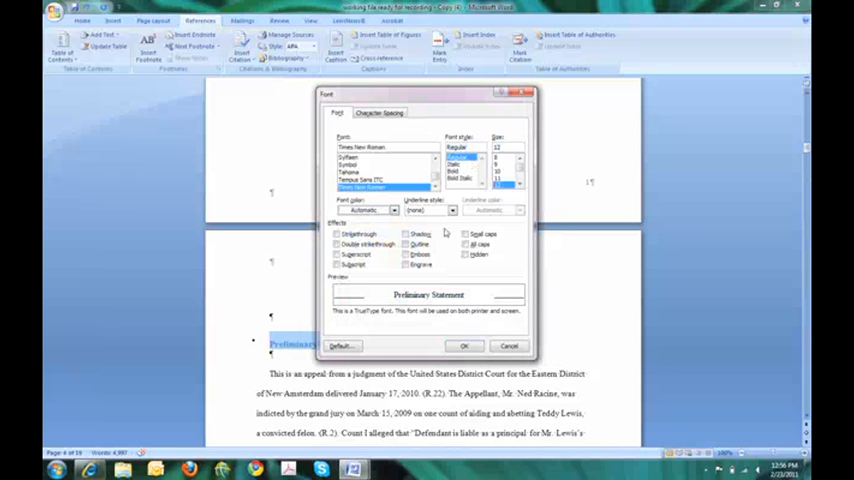
click(466, 244)
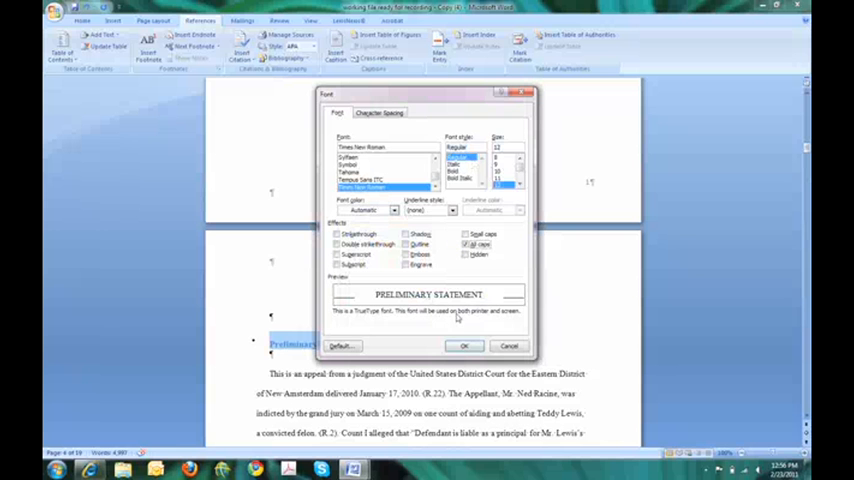
click(464, 344)
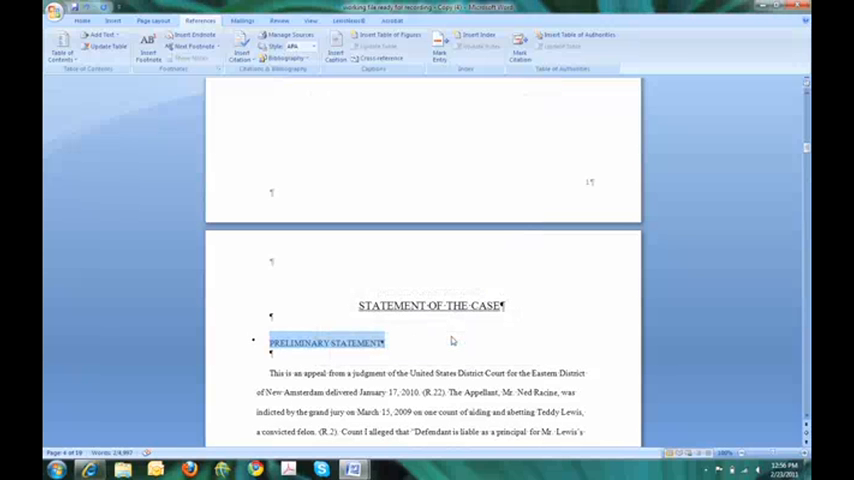
mouse_move(324, 336)
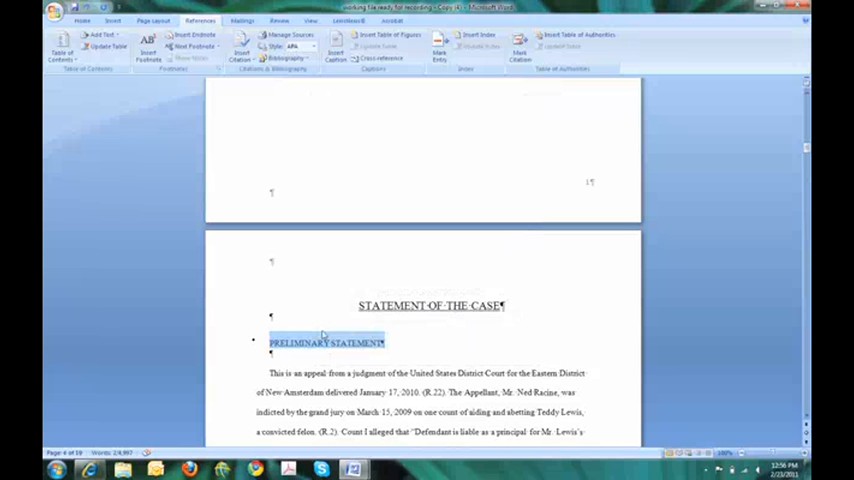
Step: Apply Roman-numeral numbering so the heading reads I. PRELIMINARY STATEMENT
right_click(324, 342)
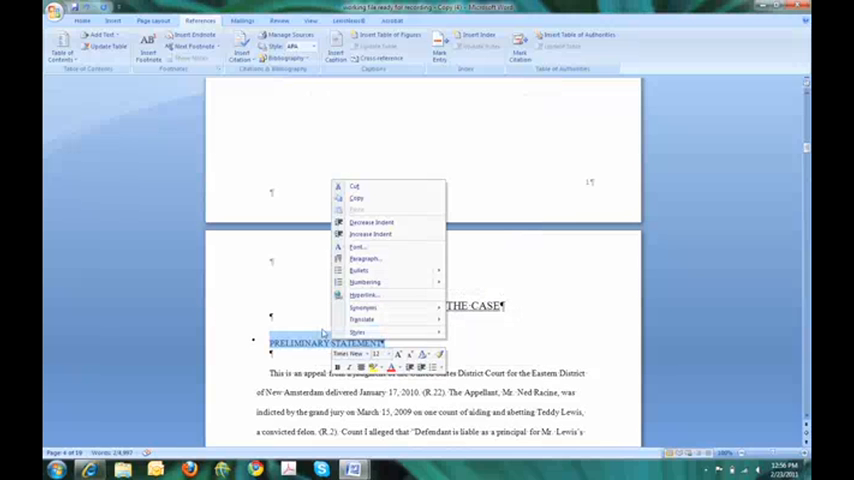
mouse_move(364, 280)
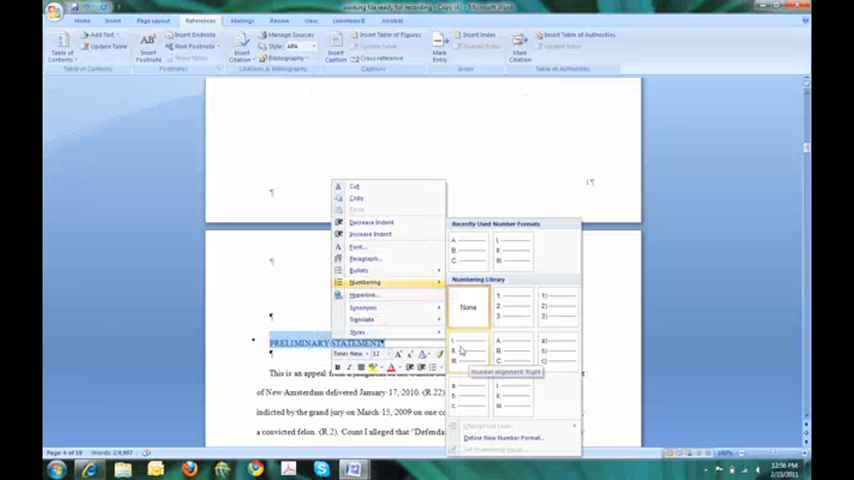
click(468, 308)
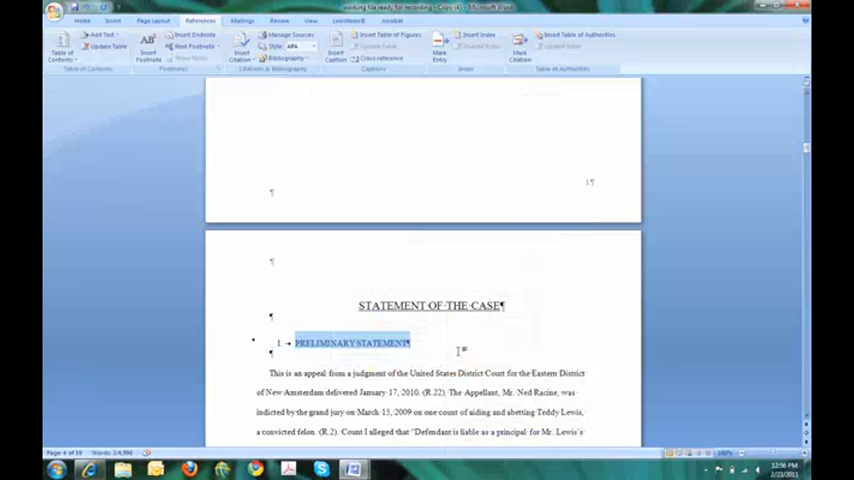
right_click(352, 344)
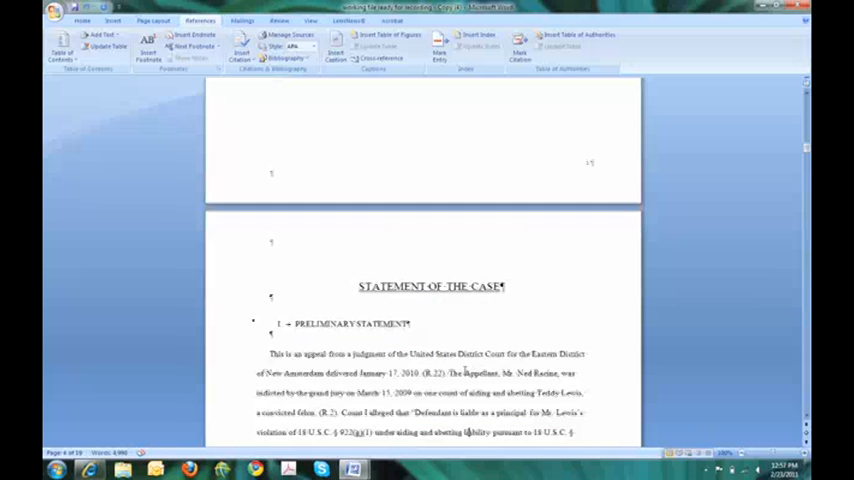
Step: Make 'Statement of the Facts' a Level 1 contents entry, numbered II, and continue down the brief
scroll(down, 3)
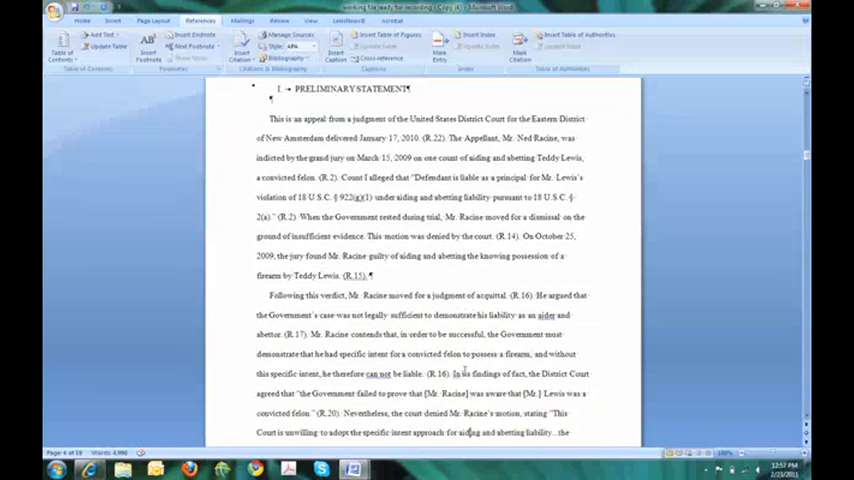
scroll(down, 3)
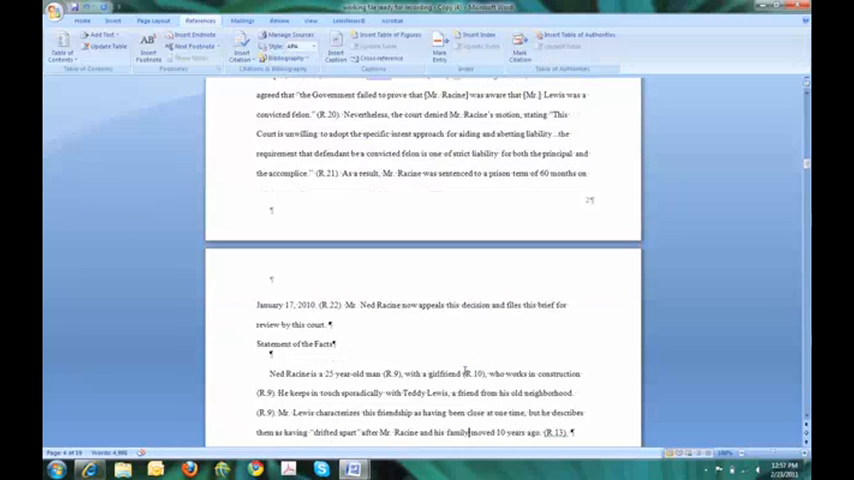
double_click(294, 344)
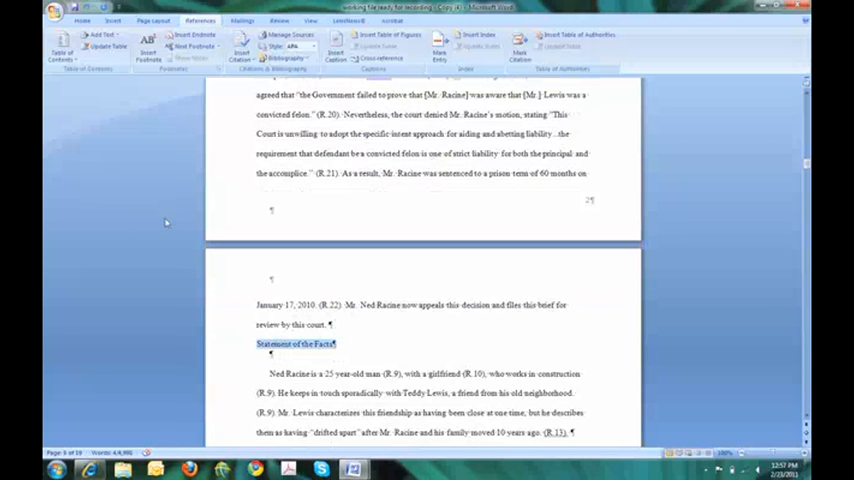
click(100, 34)
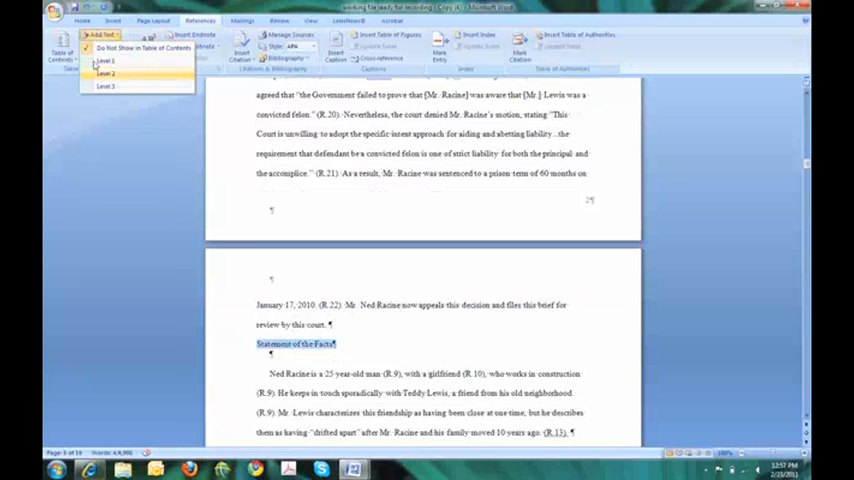
click(106, 60)
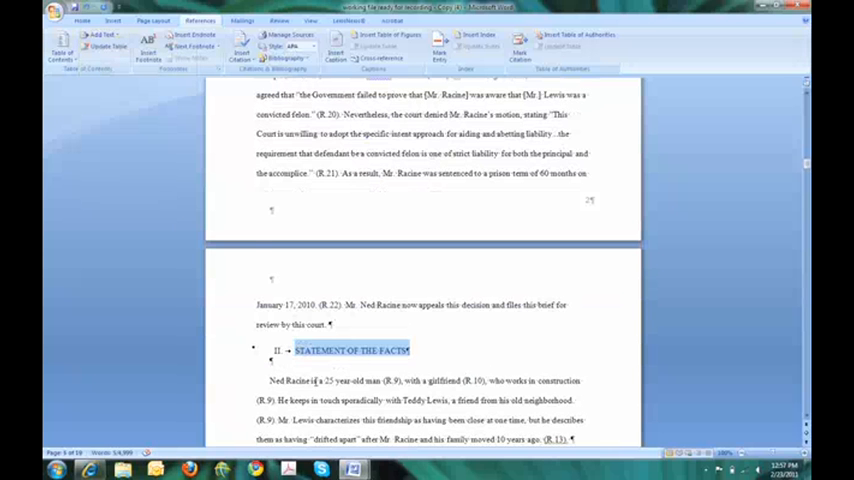
scroll(down, 3)
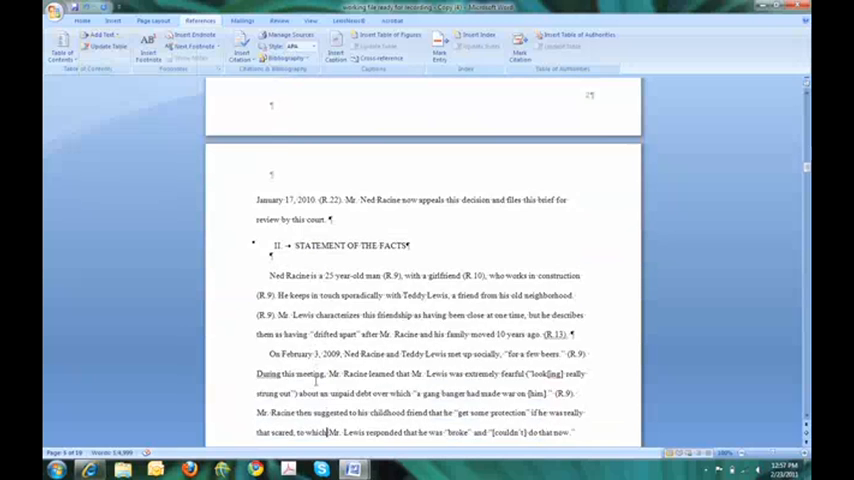
scroll(down, 3)
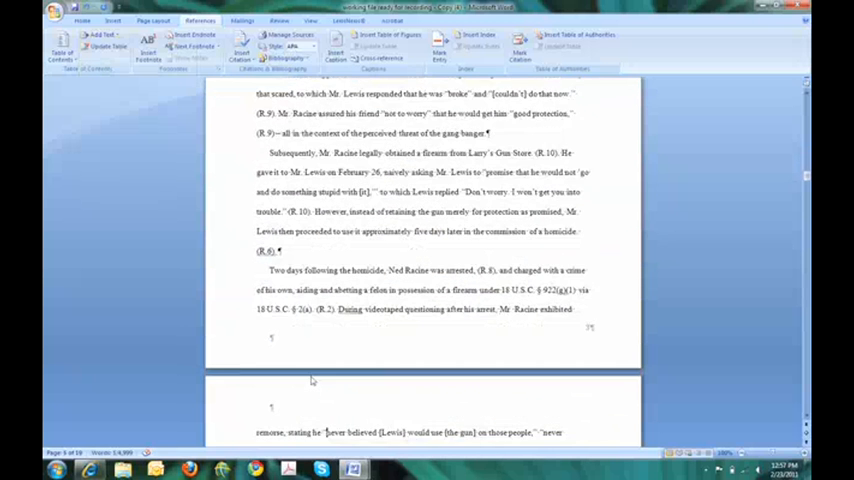
scroll(down, 3)
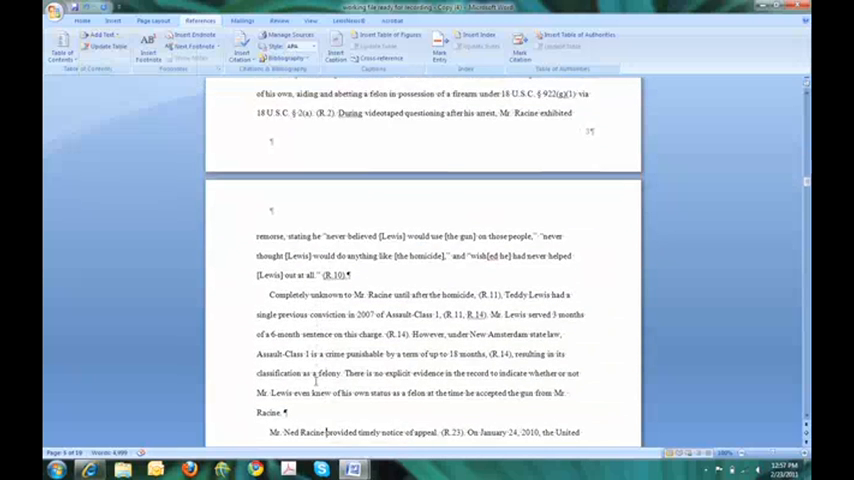
scroll(down, 3)
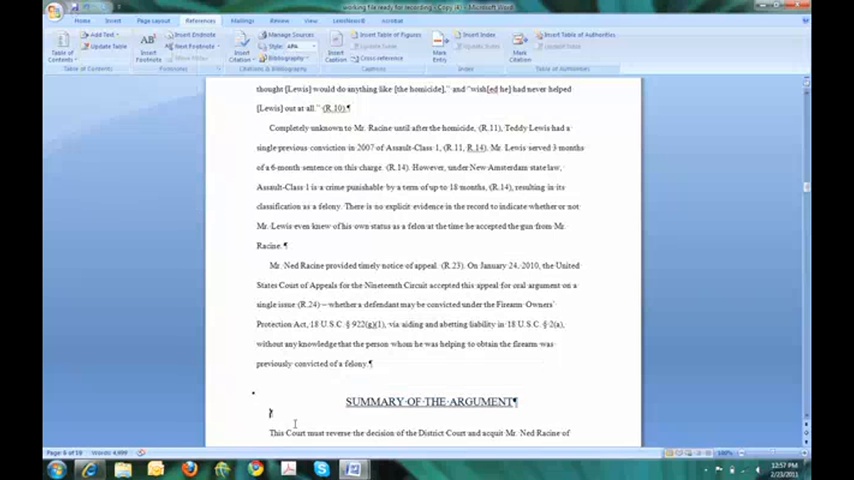
Step: Apply the top-level heading formatting to 'Argument' and move on through the argument section
scroll(down, 3)
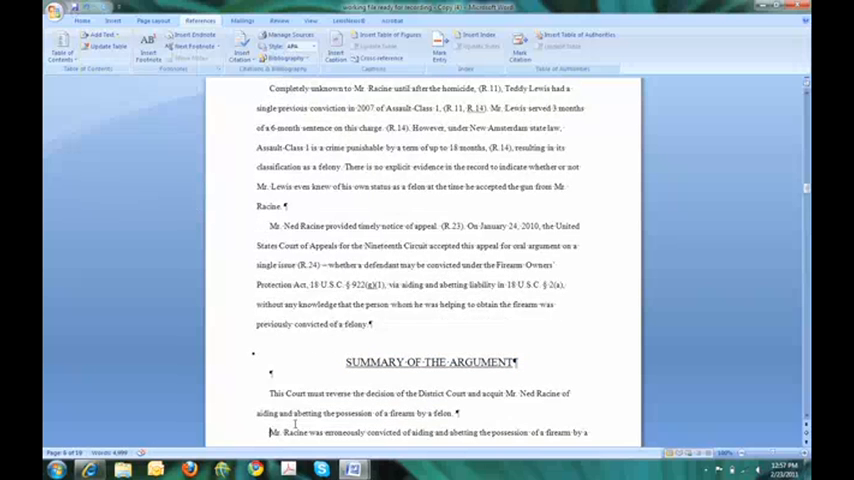
scroll(down, 3)
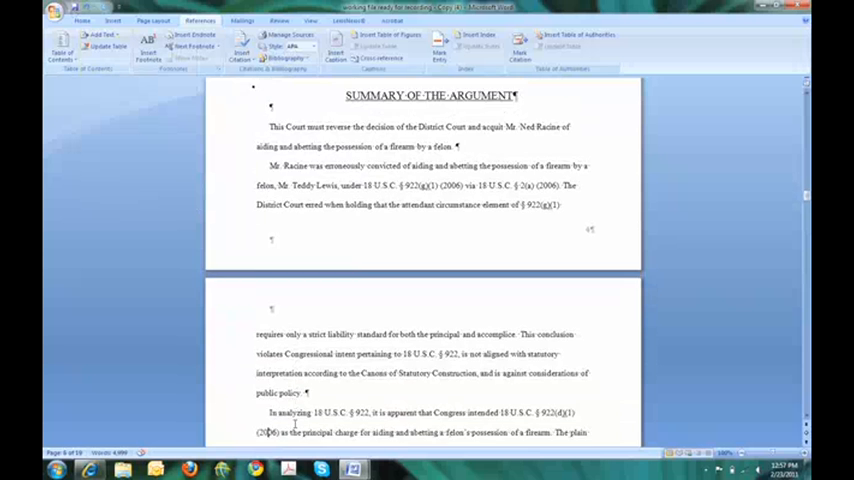
scroll(down, 3)
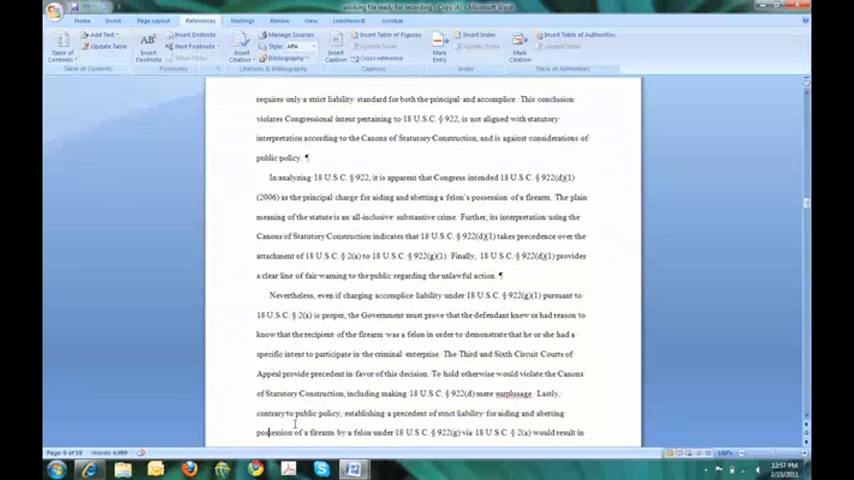
scroll(down, 3)
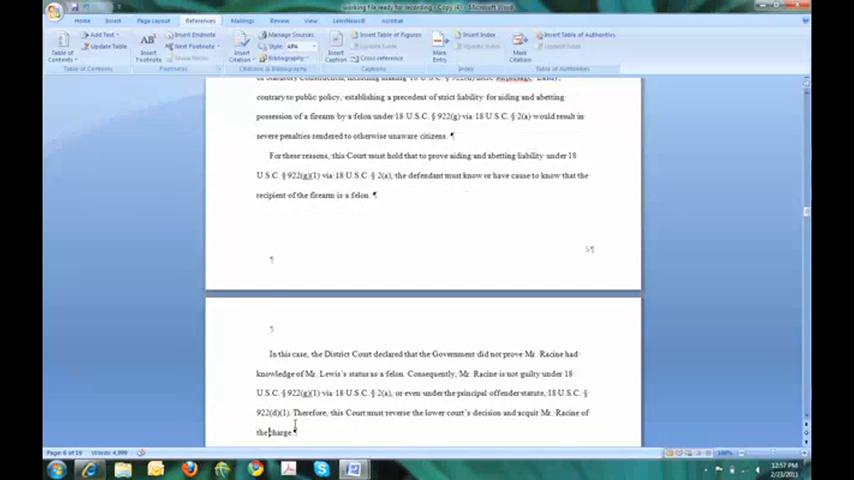
scroll(down, 3)
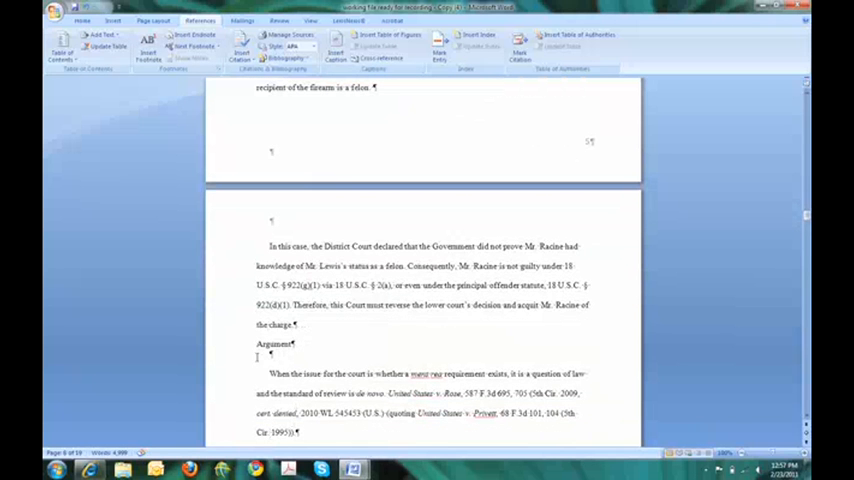
double_click(274, 344)
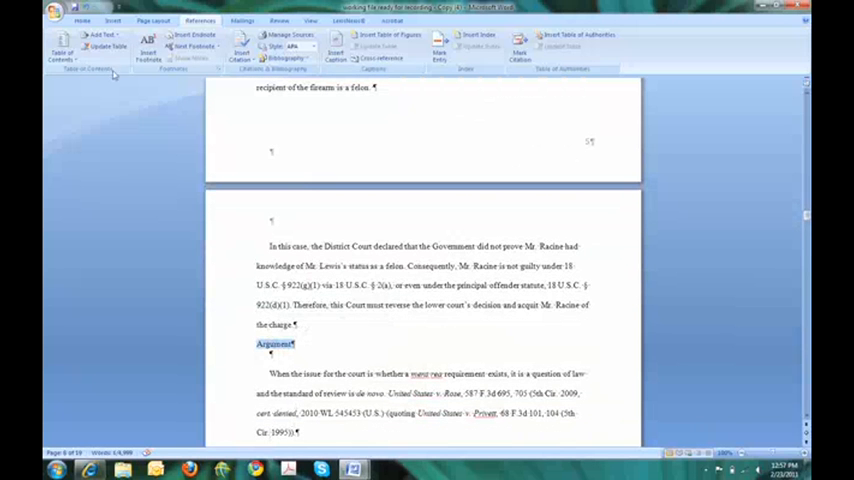
click(100, 36)
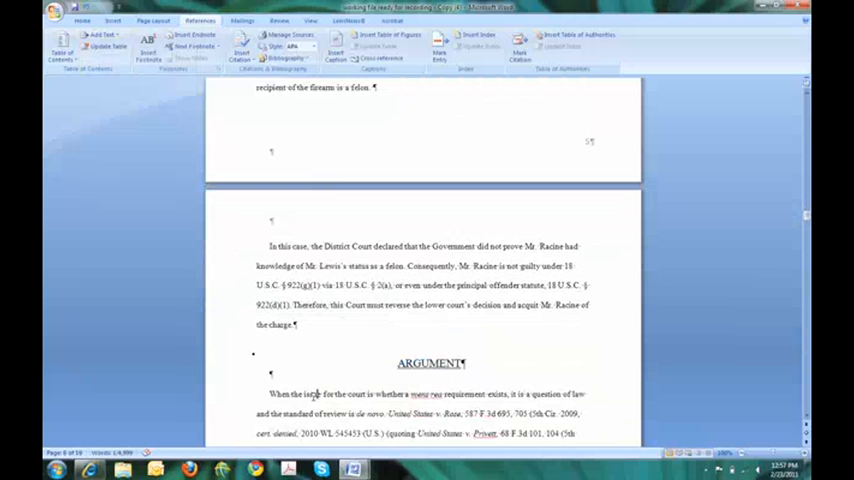
scroll(down, 3)
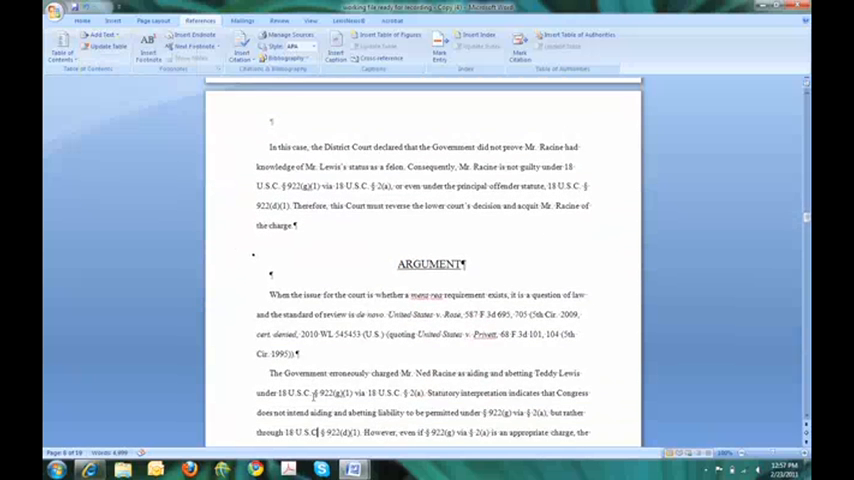
scroll(down, 3)
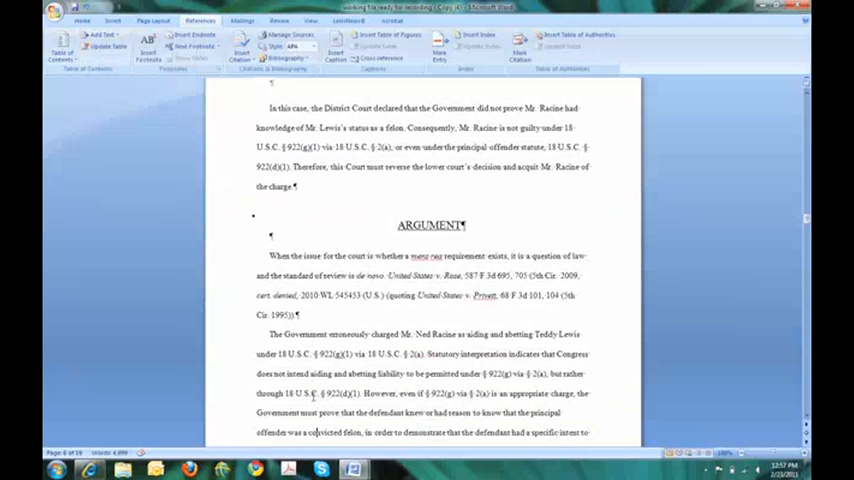
scroll(down, 3)
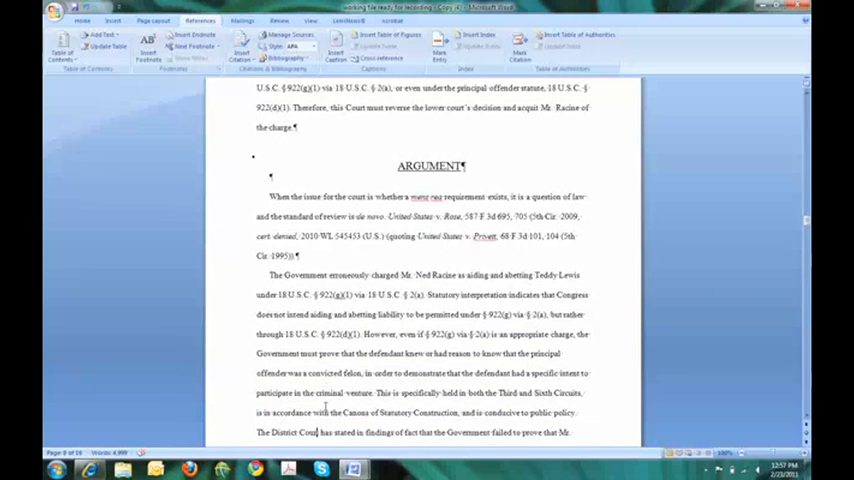
scroll(down, 3)
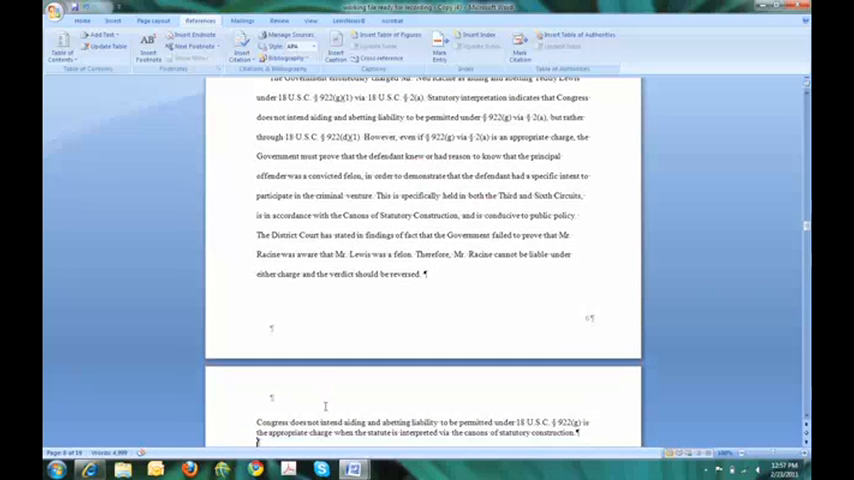
scroll(down, 3)
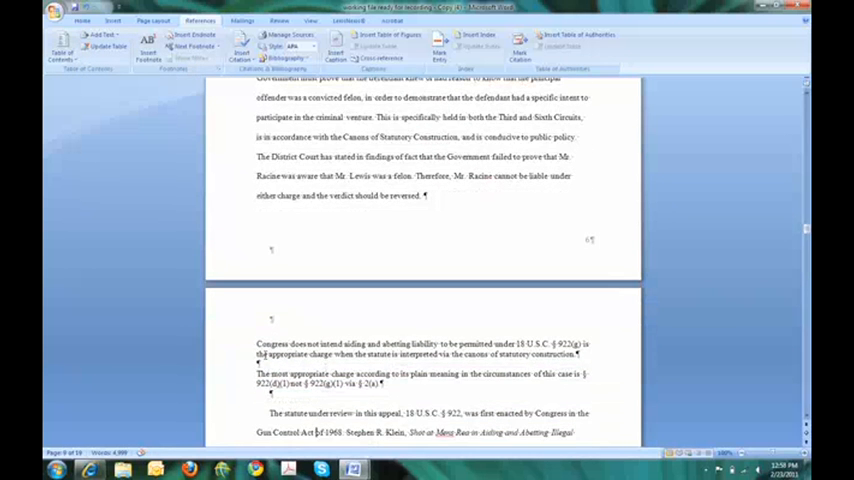
Step: Make the Congress aiding-and-abetting paragraph a numbered all-caps Level 1 contents heading
drag(256, 344, 578, 354)
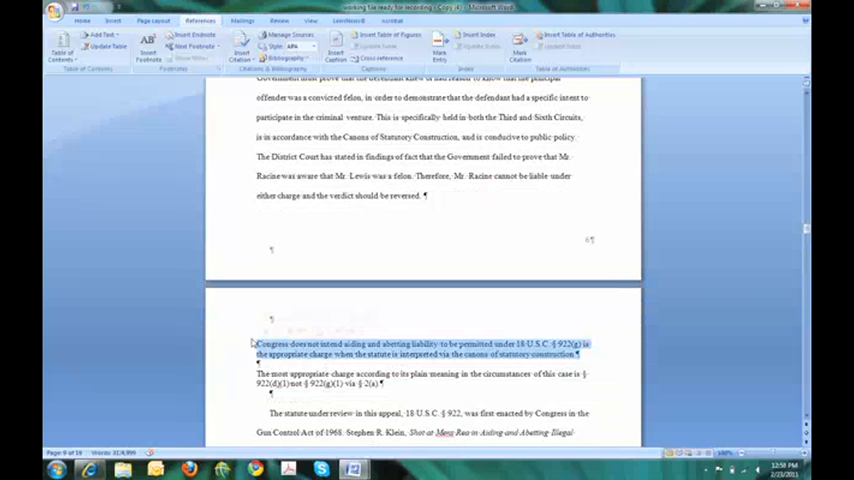
click(100, 36)
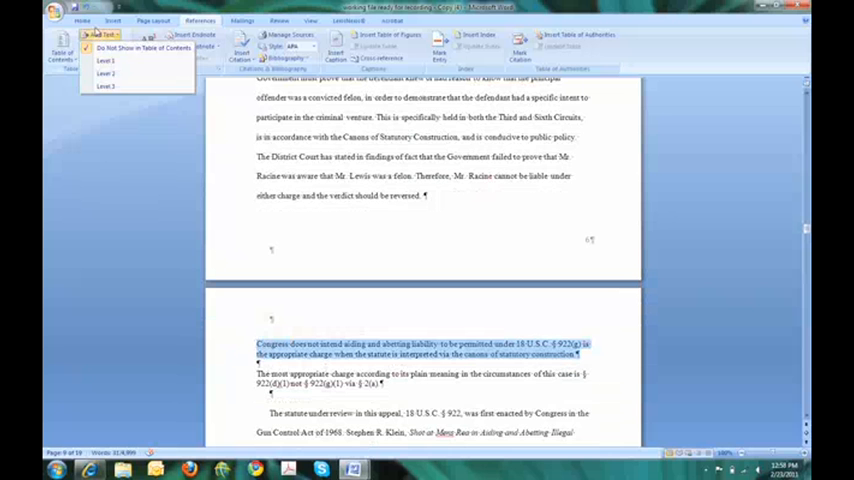
click(106, 60)
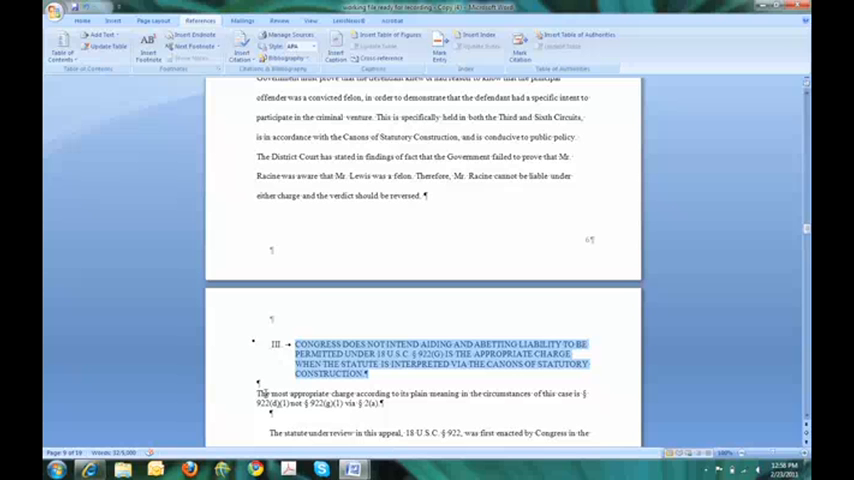
click(262, 392)
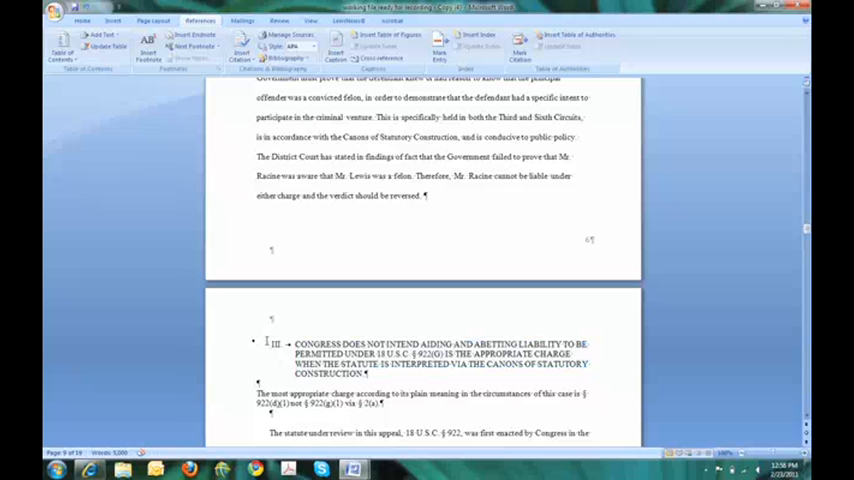
Step: Use Set Numbering Value to restart the Congress heading's numbering at 1
double_click(276, 344)
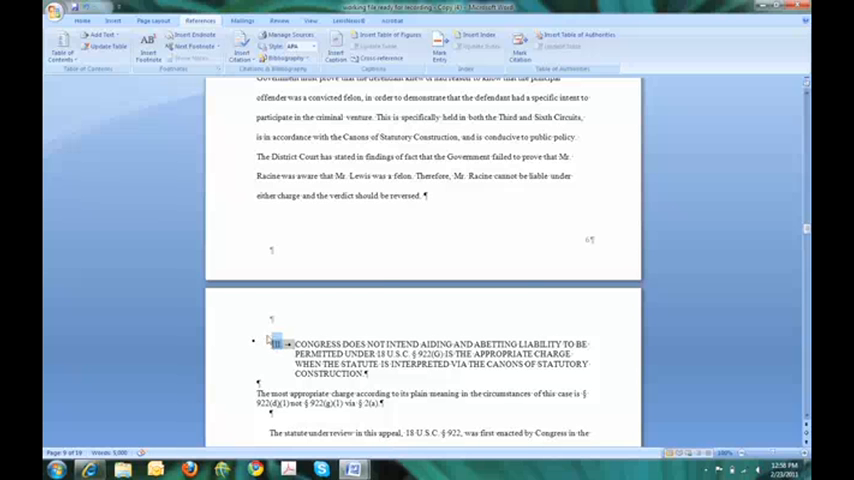
right_click(276, 344)
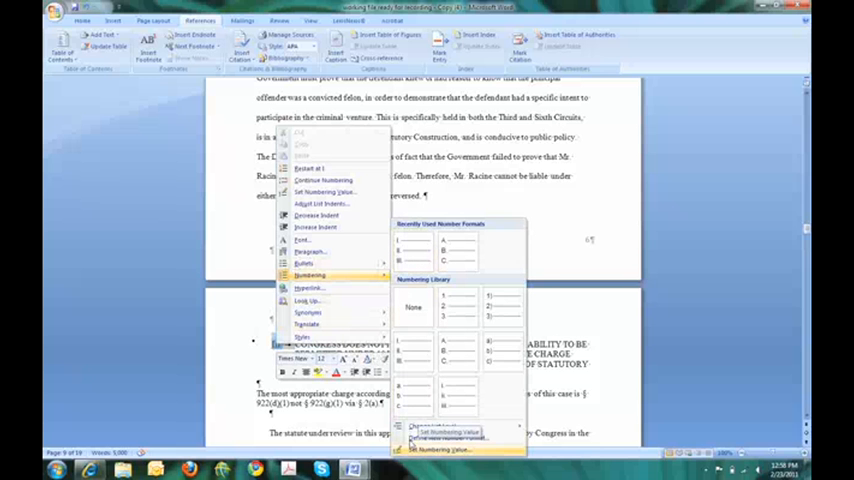
click(440, 448)
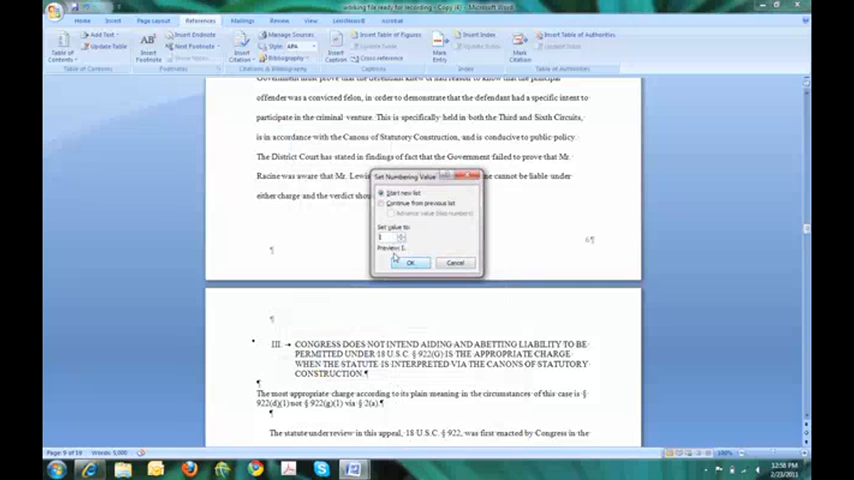
click(388, 204)
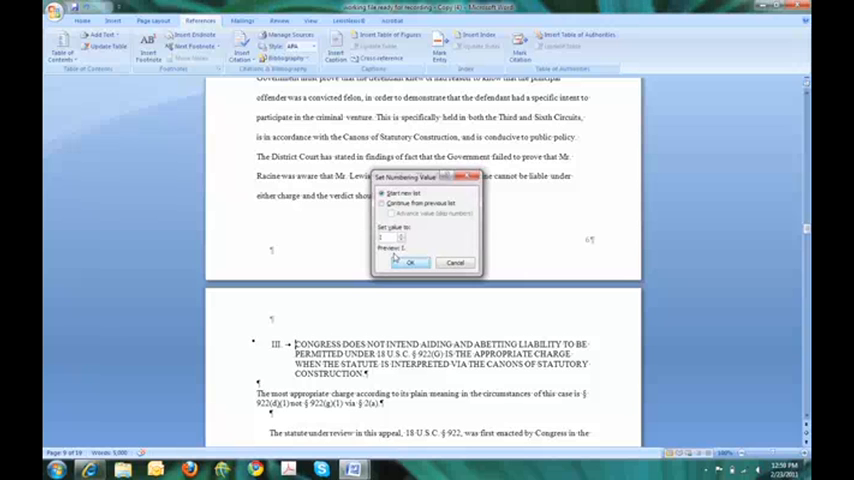
click(408, 262)
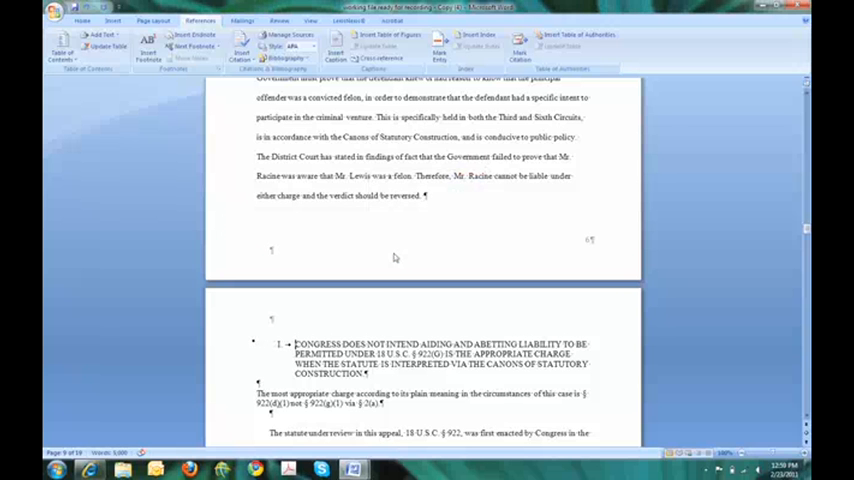
mouse_move(376, 268)
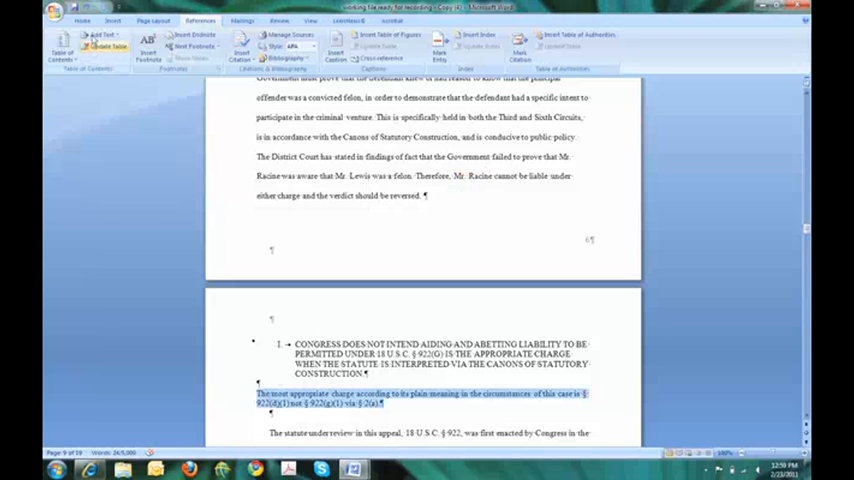
Step: Mark the most-appropriate-charge paragraph as a contents heading and set it to Times New Roman Regular
click(102, 36)
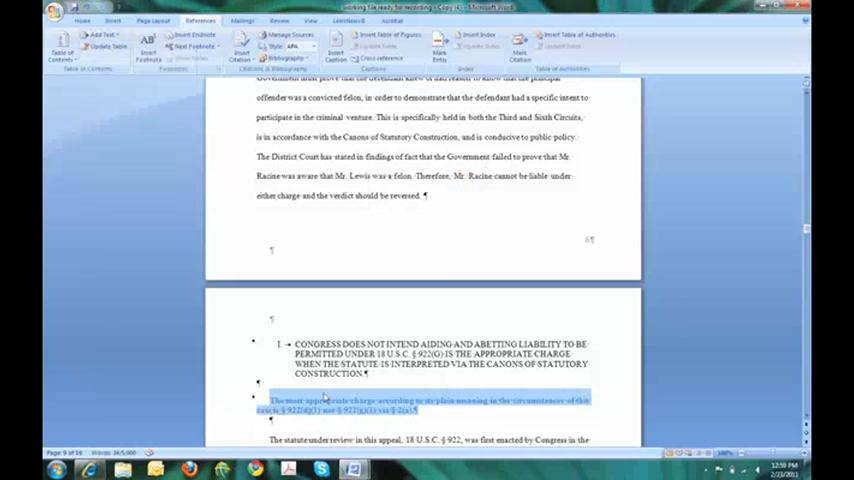
right_click(324, 400)
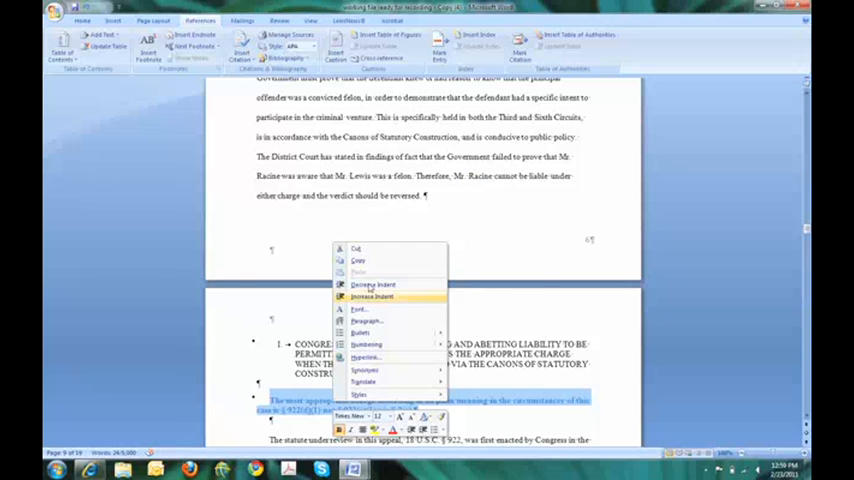
click(358, 310)
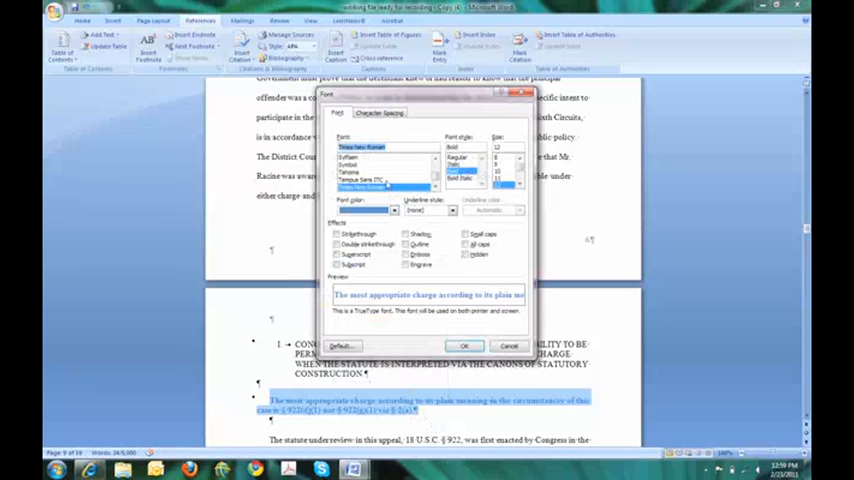
click(458, 156)
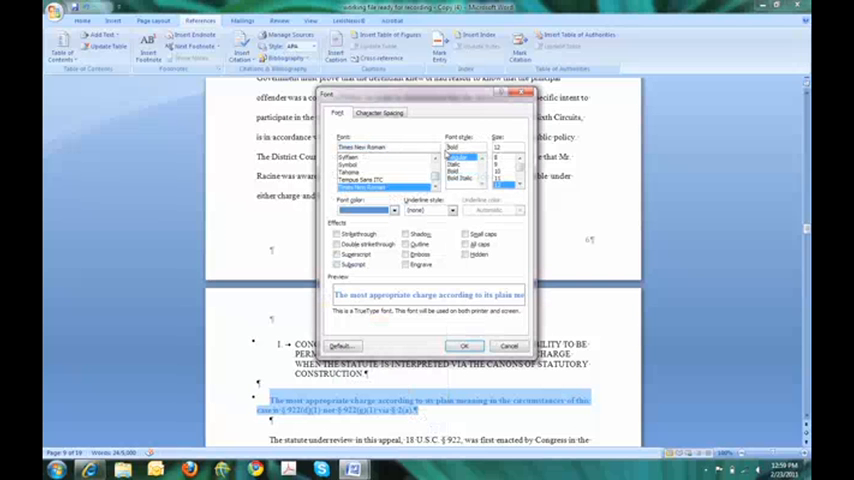
click(456, 148)
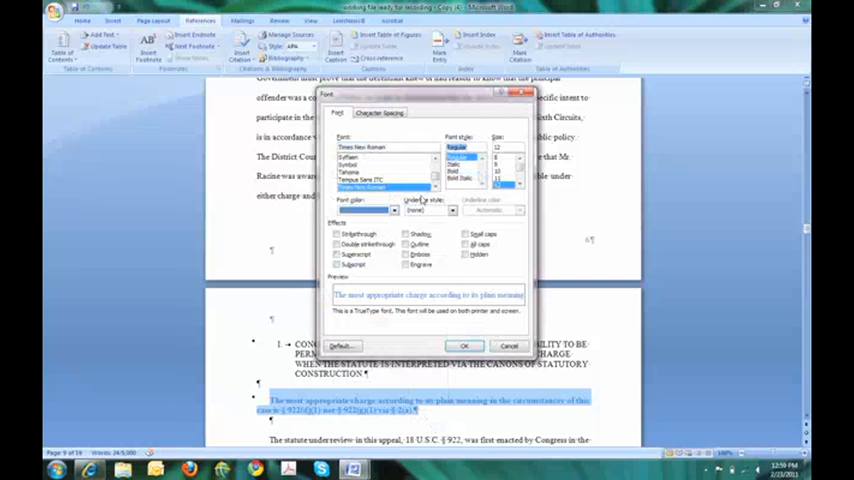
click(392, 210)
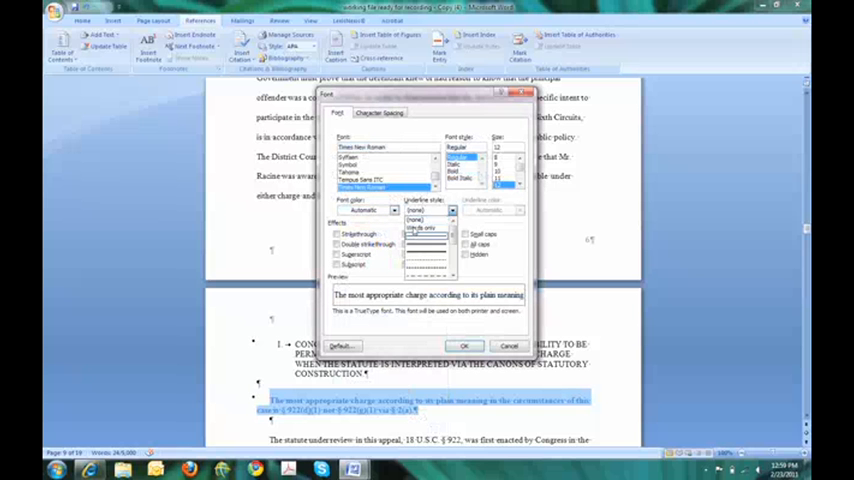
click(452, 212)
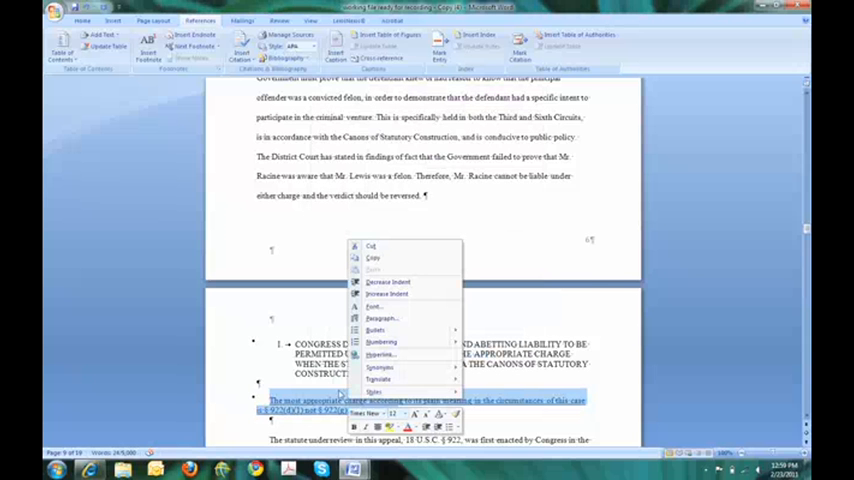
mouse_move(380, 342)
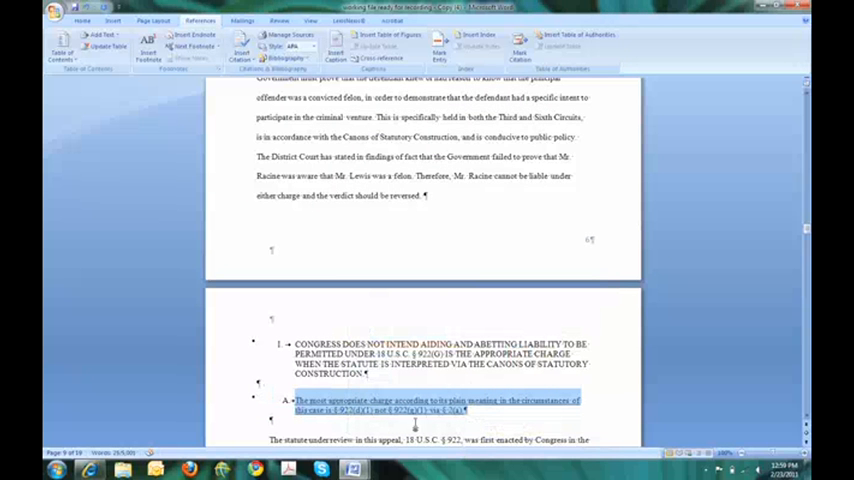
Step: Give the most-appropriate-charge subheading lettered numbering so it reads A
right_click(416, 408)
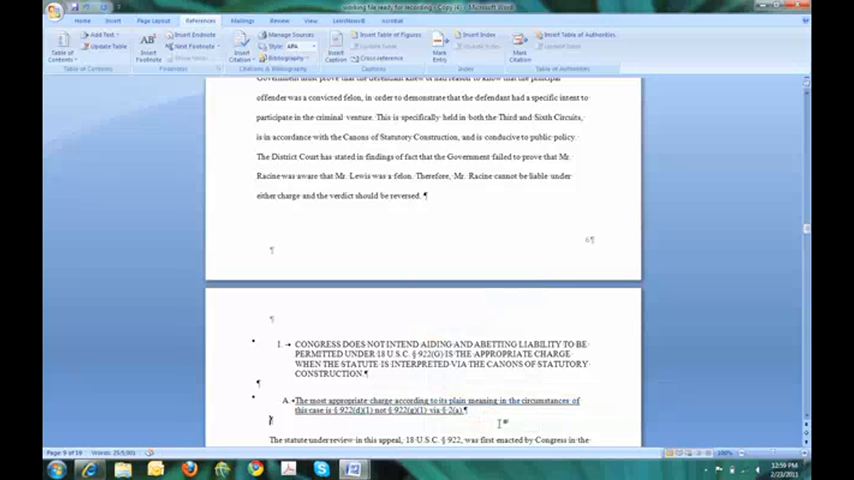
Step: Move past lettered subheadings C and D, marking the § 2(a) paragraph, down to where Point II begins
scroll(down, 3)
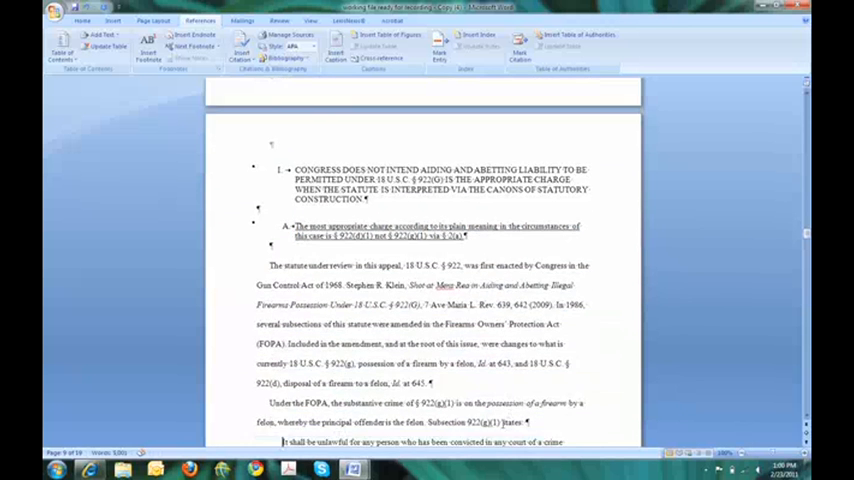
scroll(down, 3)
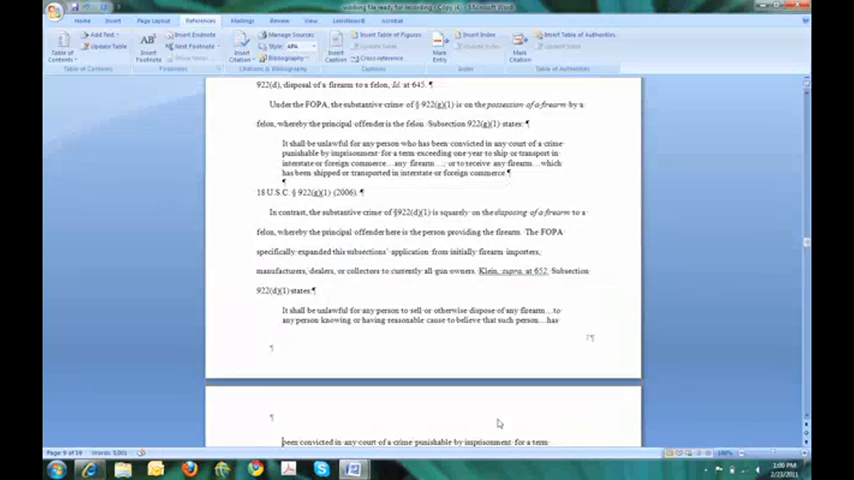
scroll(down, 3)
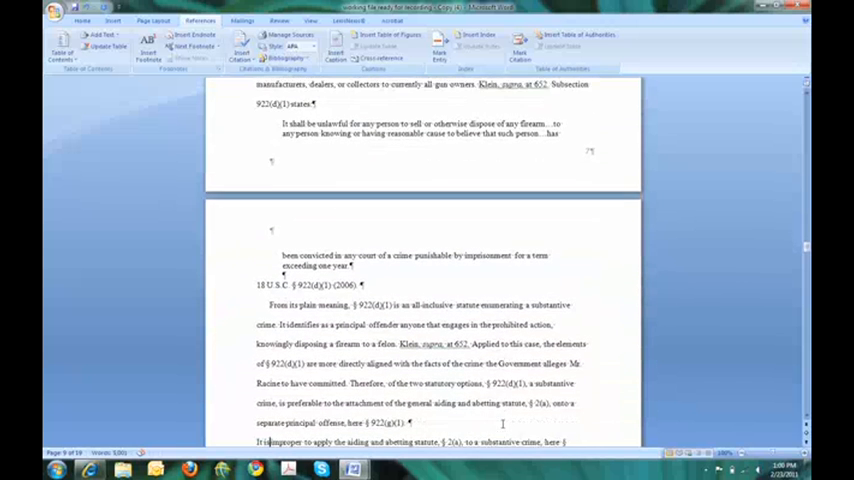
scroll(down, 3)
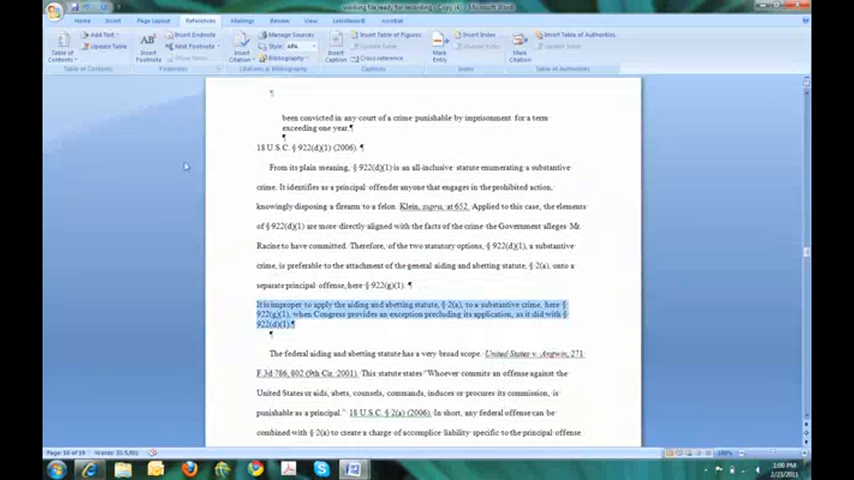
click(104, 36)
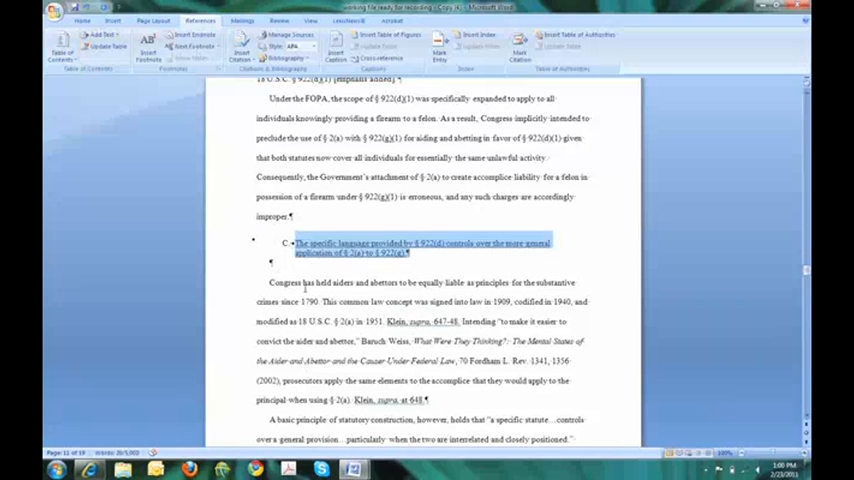
scroll(down, 3)
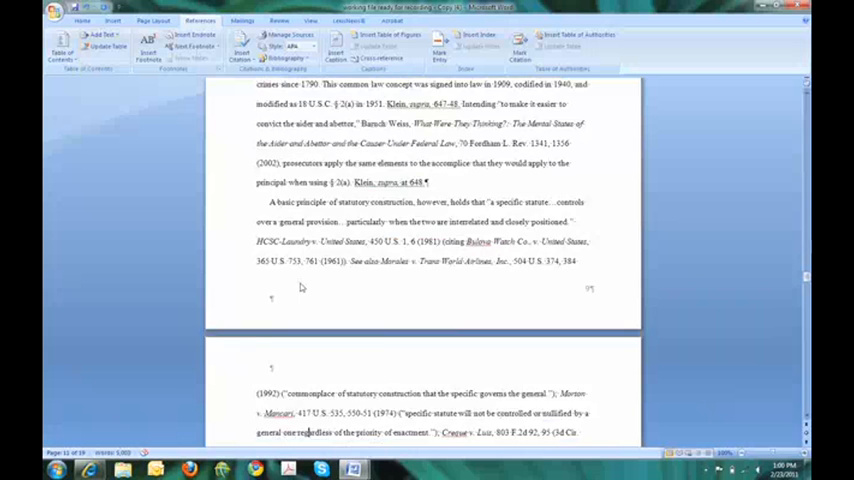
scroll(down, 3)
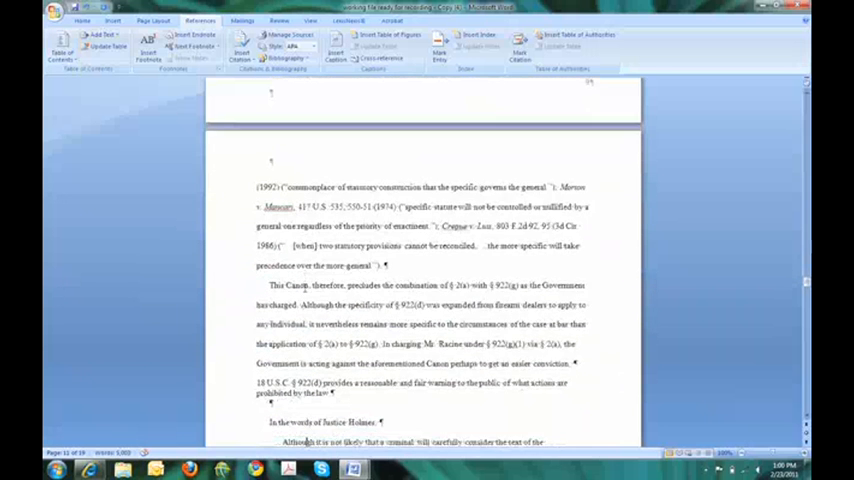
scroll(down, 3)
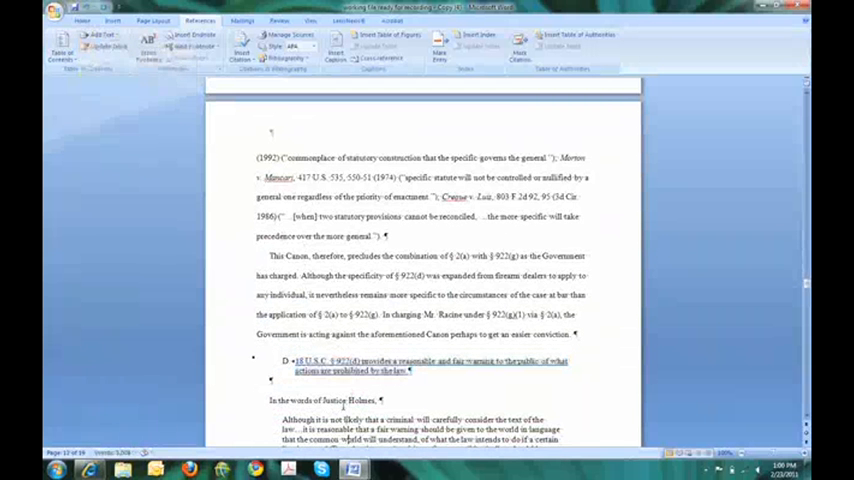
scroll(down, 3)
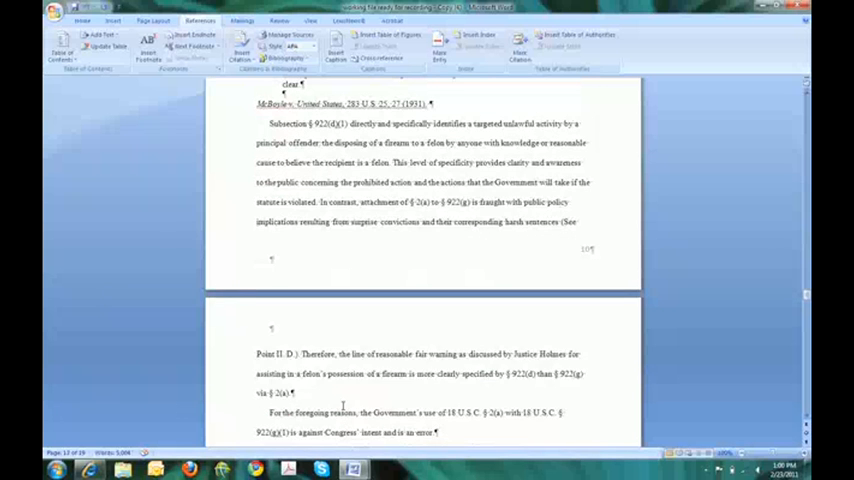
scroll(down, 3)
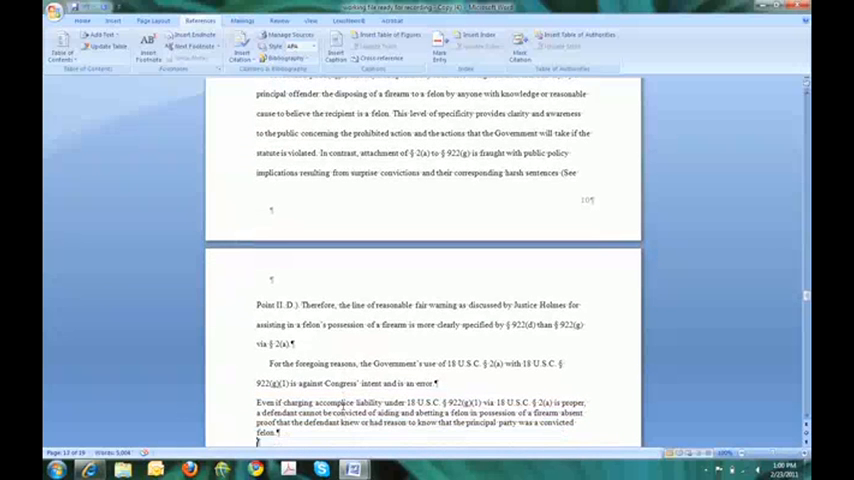
scroll(down, 3)
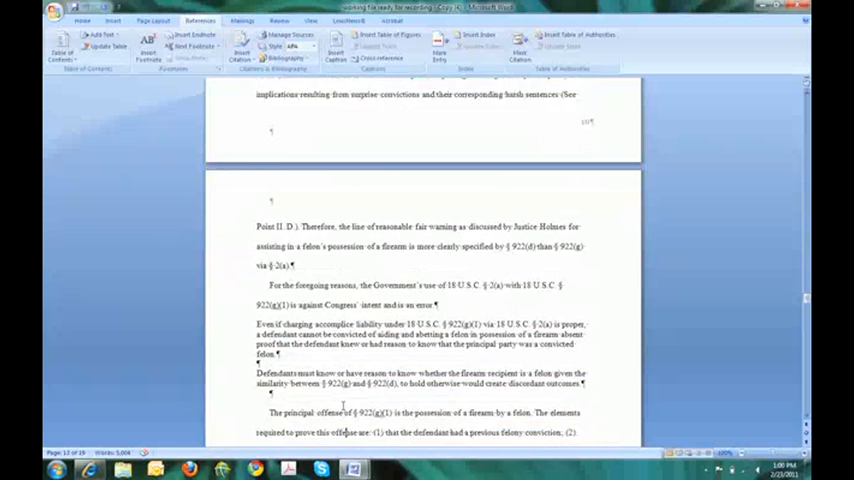
Step: Style the accomplice-liability sentence as heading II and the knowledge sentence beneath it as sub-heading A
drag(256, 322, 284, 352)
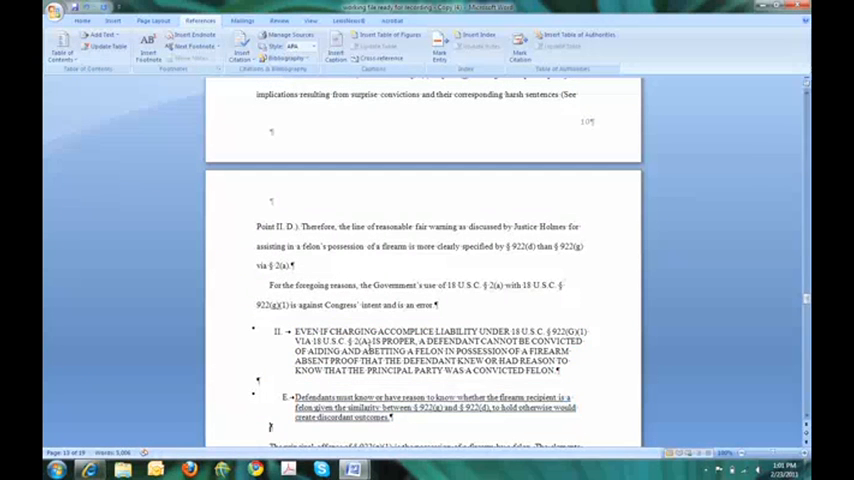
scroll(down, 3)
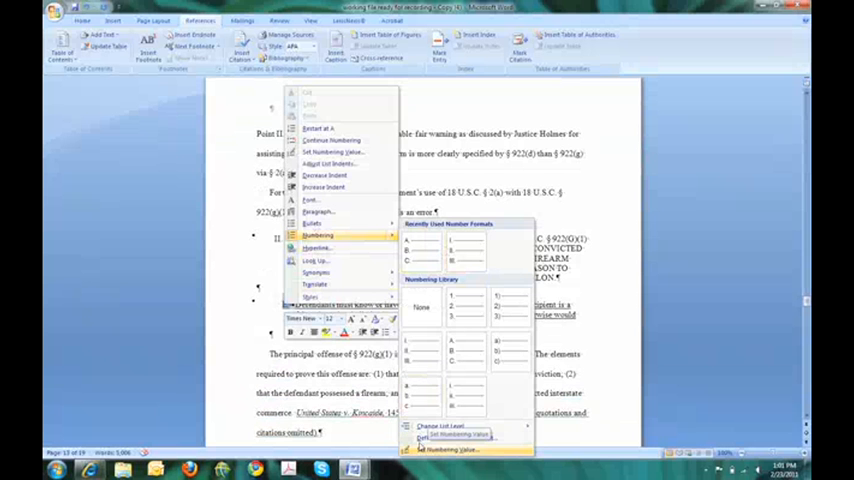
Step: Set the numbering value so the accomplice-liability heading stays II, accepting the format-change warning
click(452, 434)
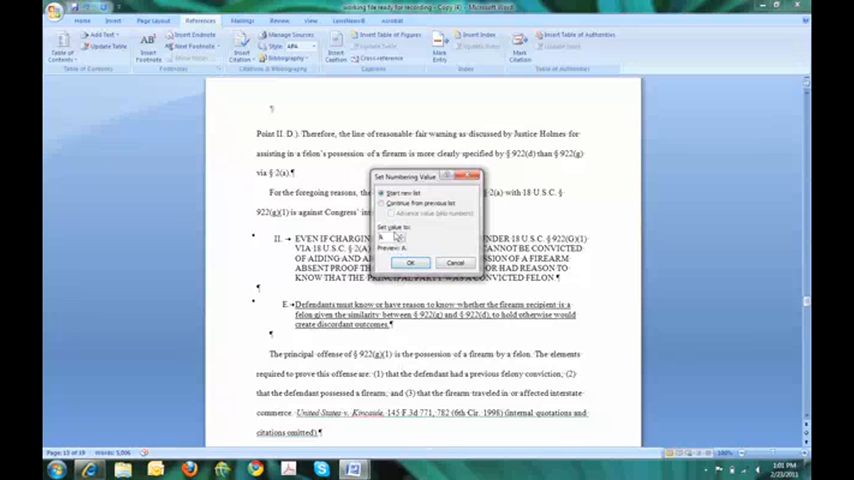
click(408, 262)
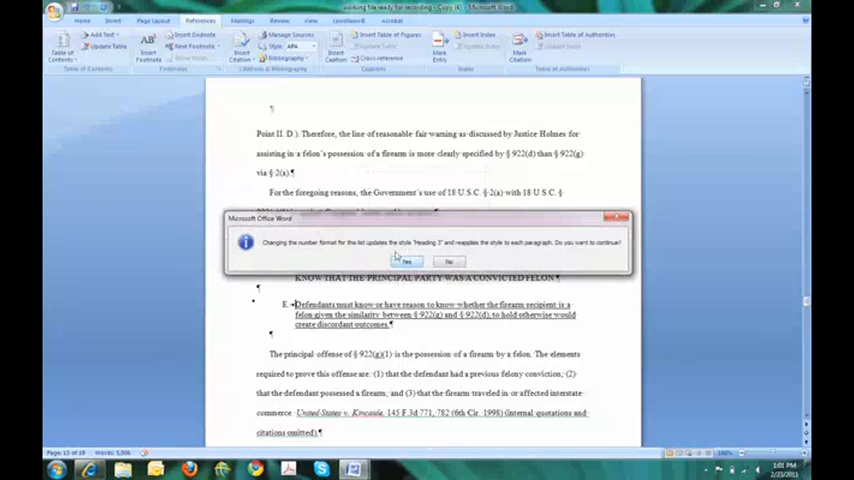
click(406, 260)
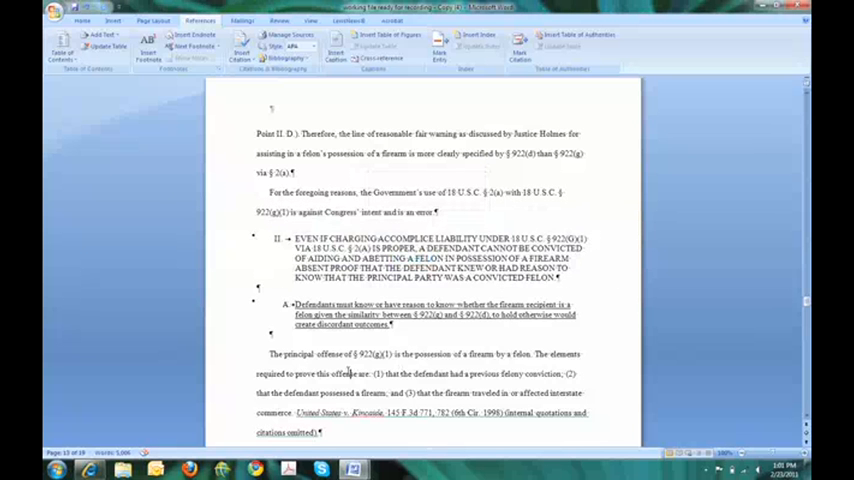
Step: Make the cardinal rule sentence sub-heading B under heading II
scroll(down, 3)
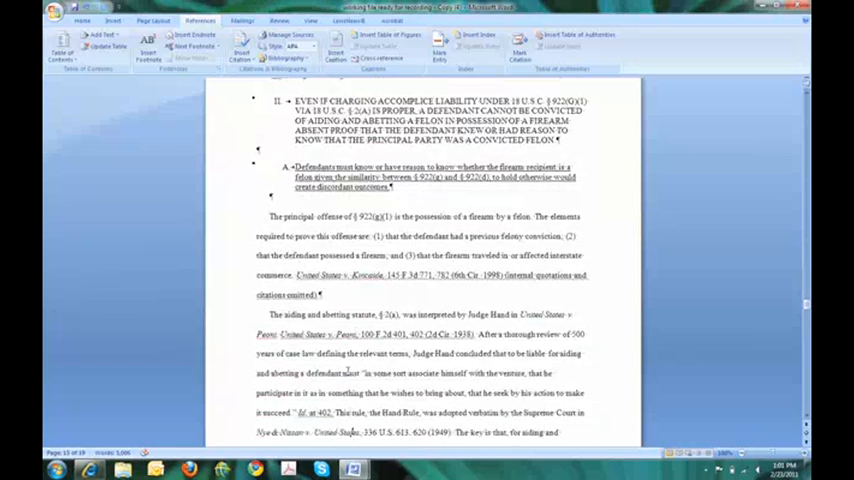
scroll(down, 3)
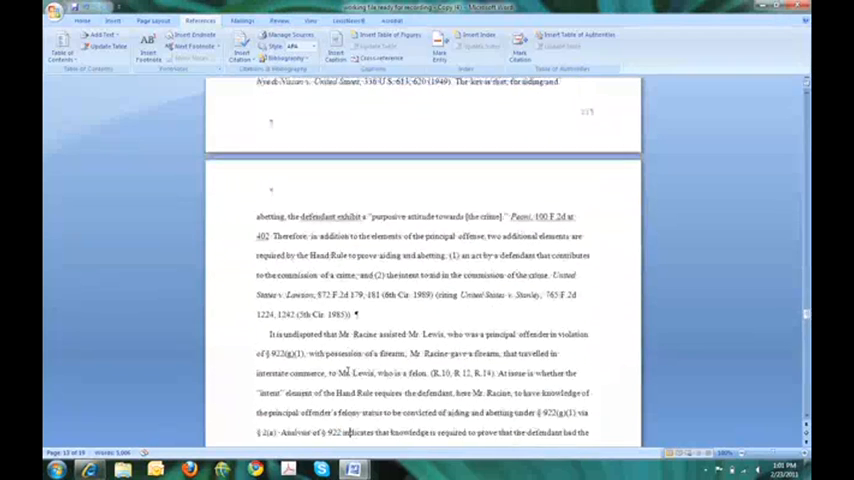
scroll(down, 3)
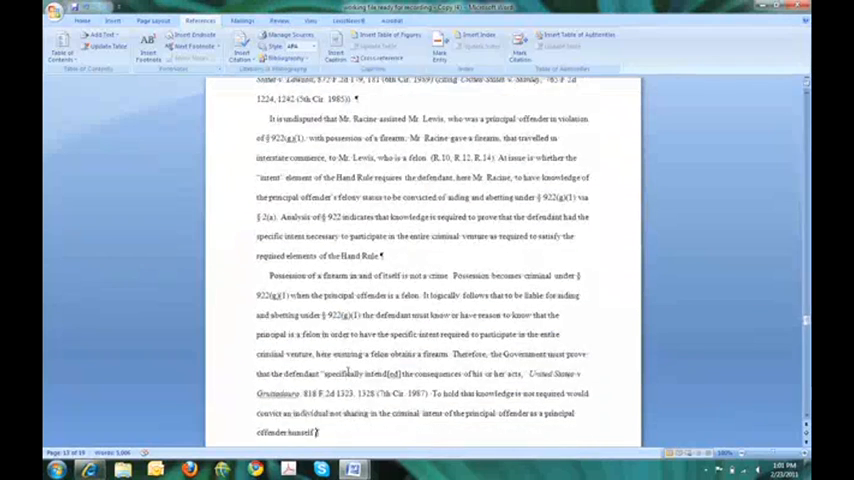
scroll(down, 3)
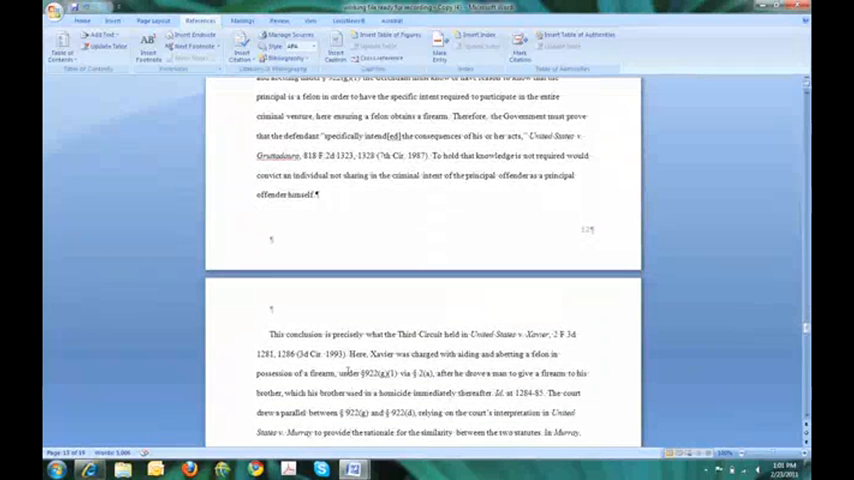
scroll(down, 3)
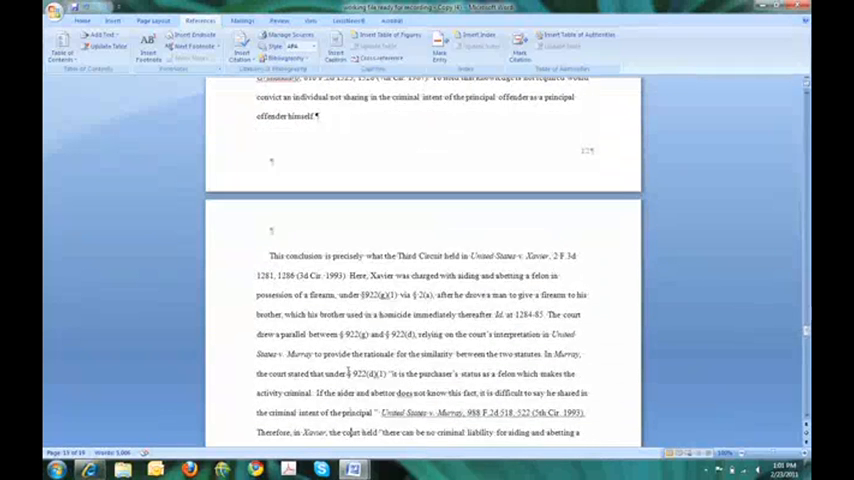
scroll(down, 3)
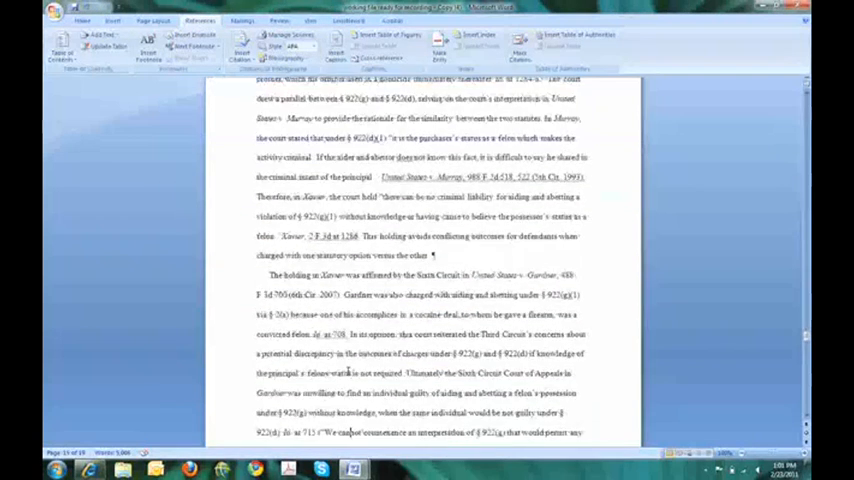
scroll(down, 3)
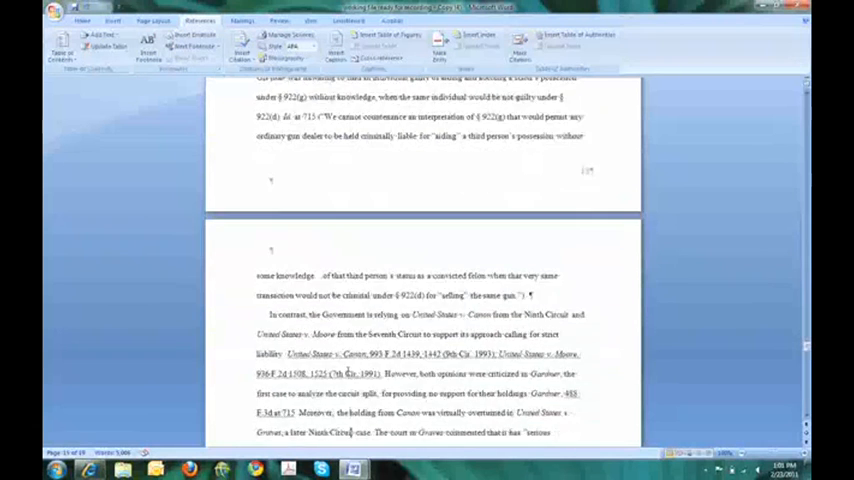
scroll(down, 3)
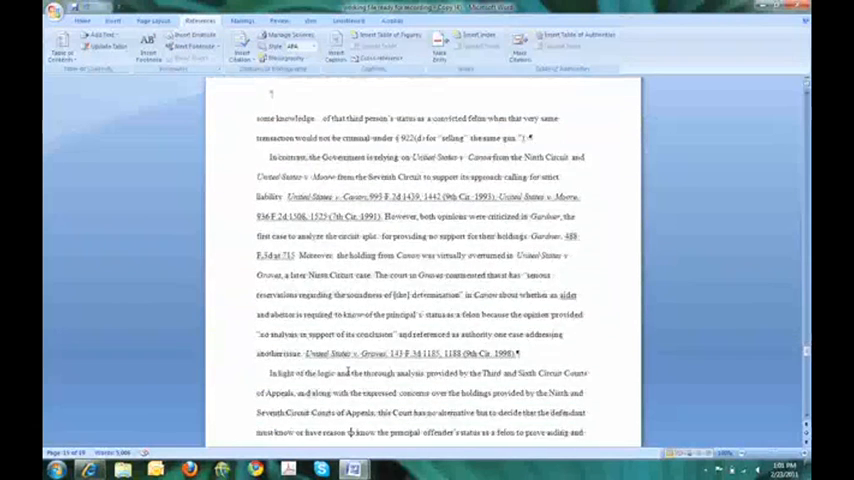
scroll(down, 3)
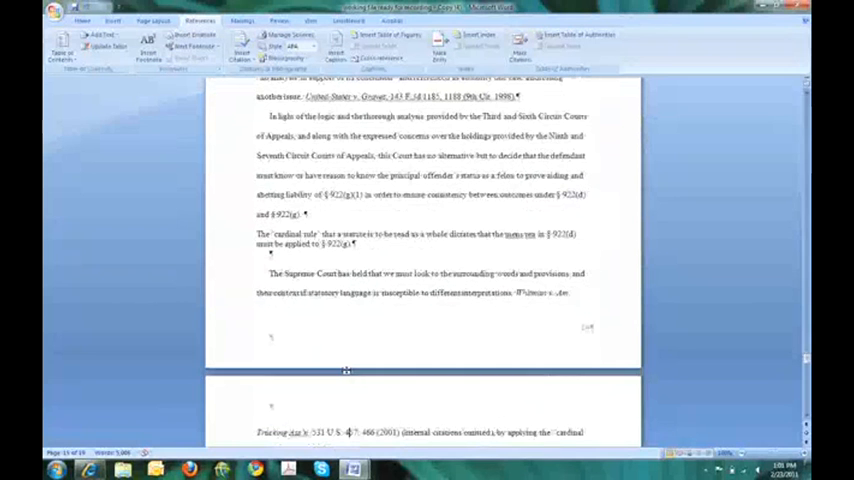
drag(256, 232, 356, 244)
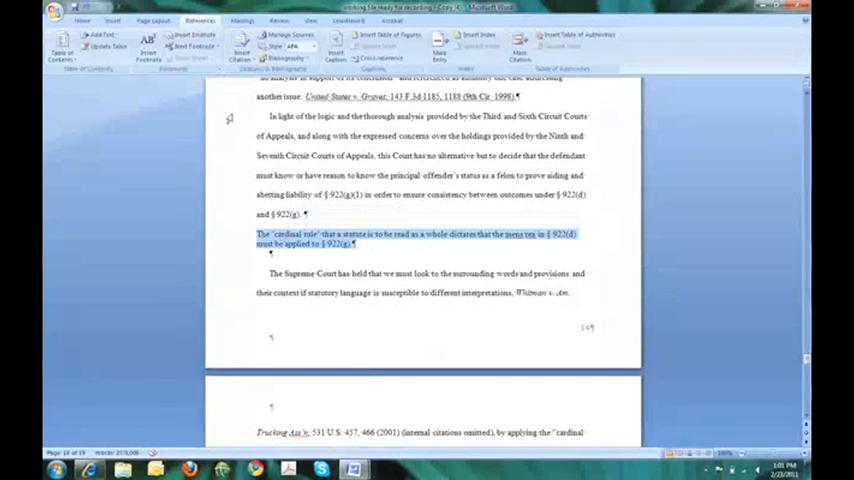
click(102, 36)
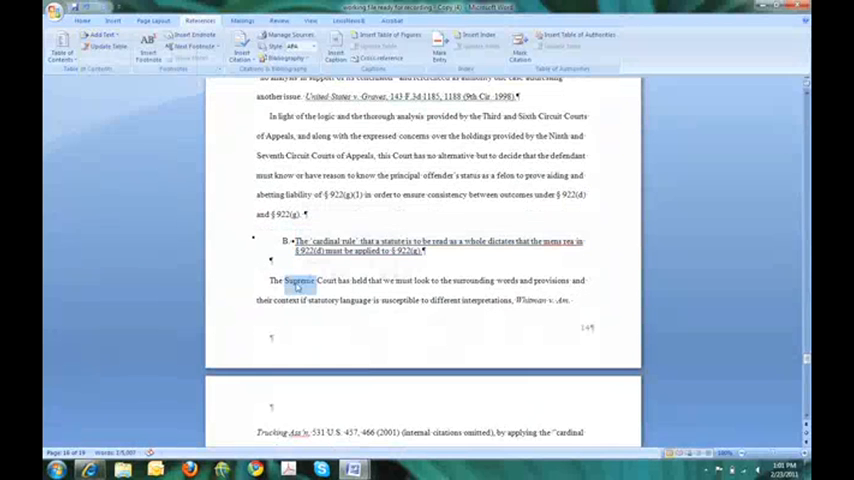
Step: Add the aiding-and-abetting and public-policy paragraphs as contents headings via Add Text
scroll(down, 3)
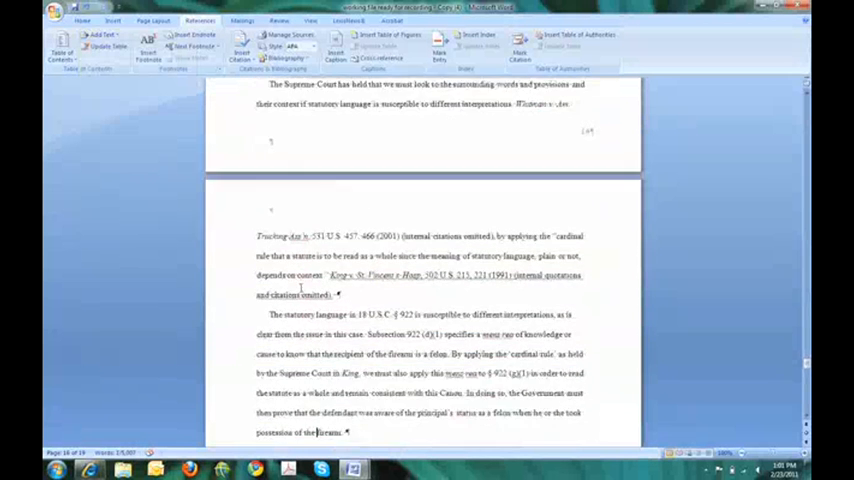
scroll(down, 3)
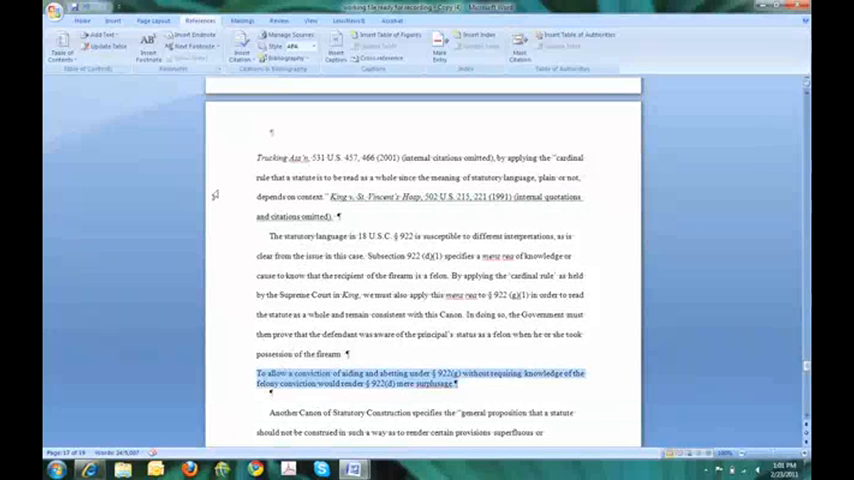
click(102, 36)
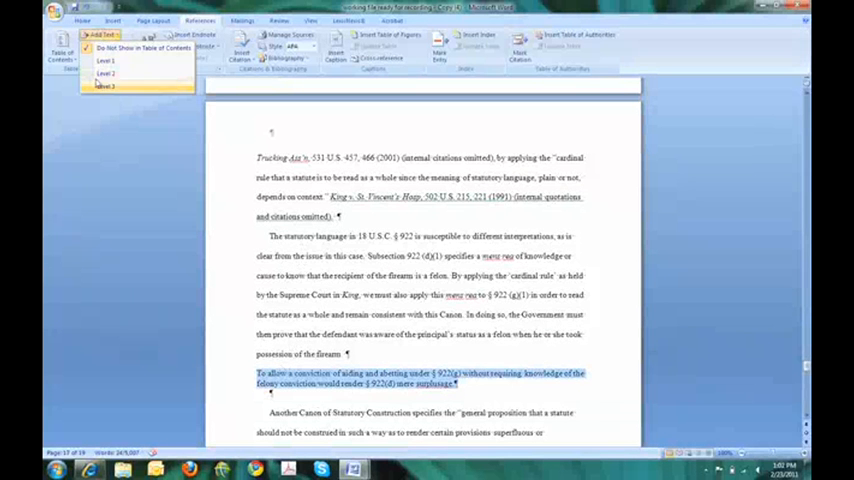
click(104, 74)
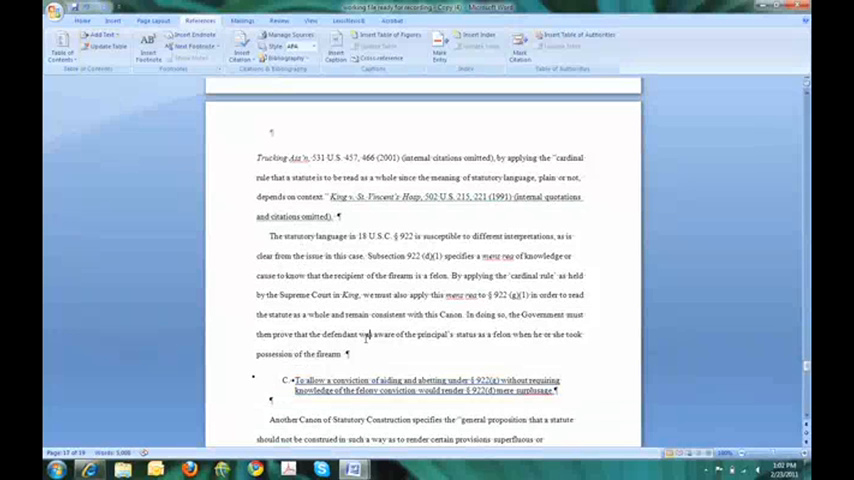
scroll(down, 3)
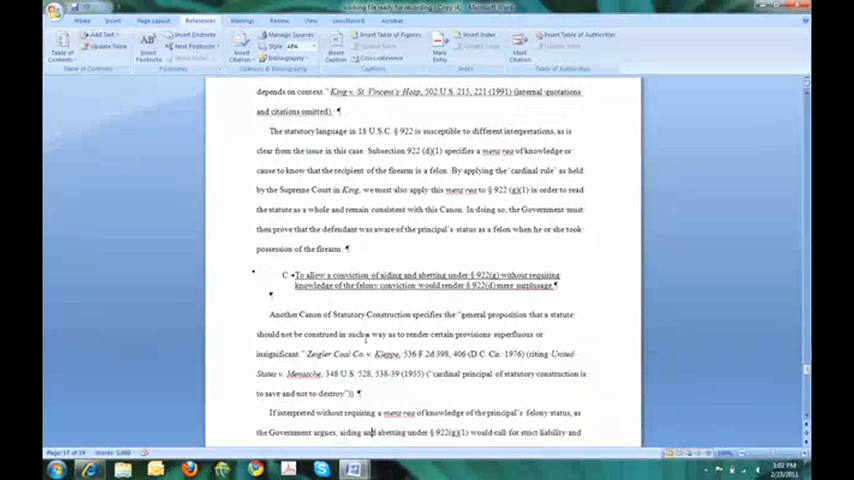
scroll(down, 3)
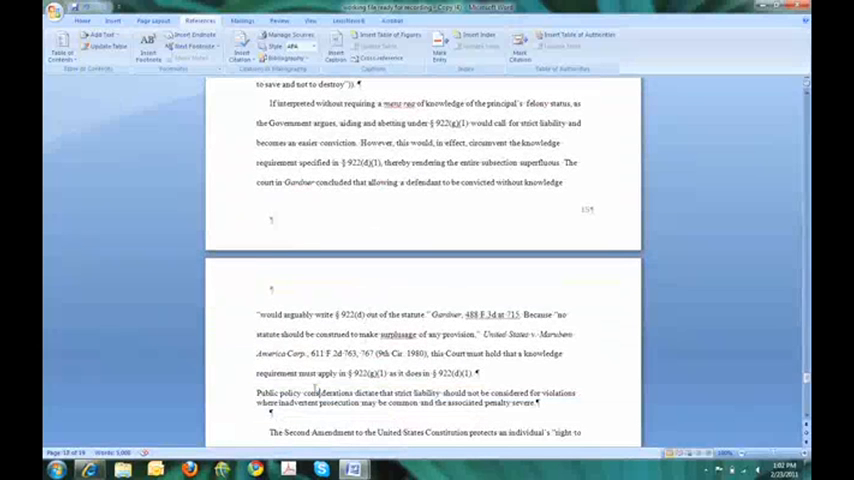
click(100, 36)
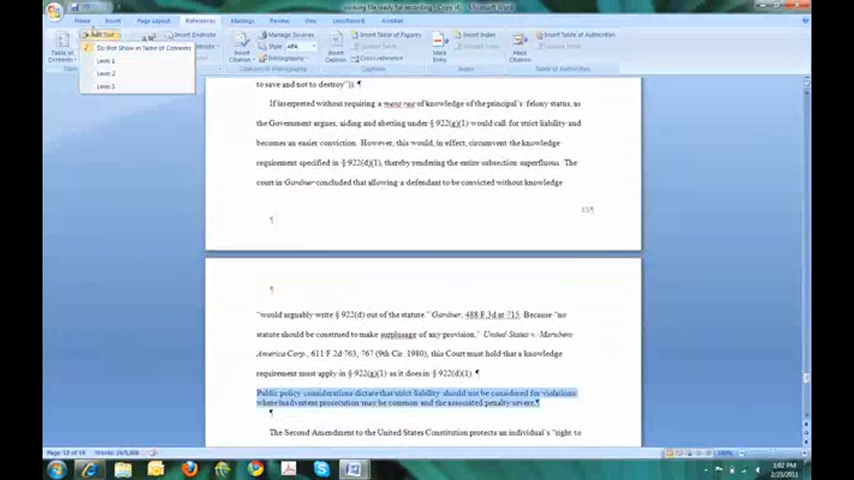
click(106, 60)
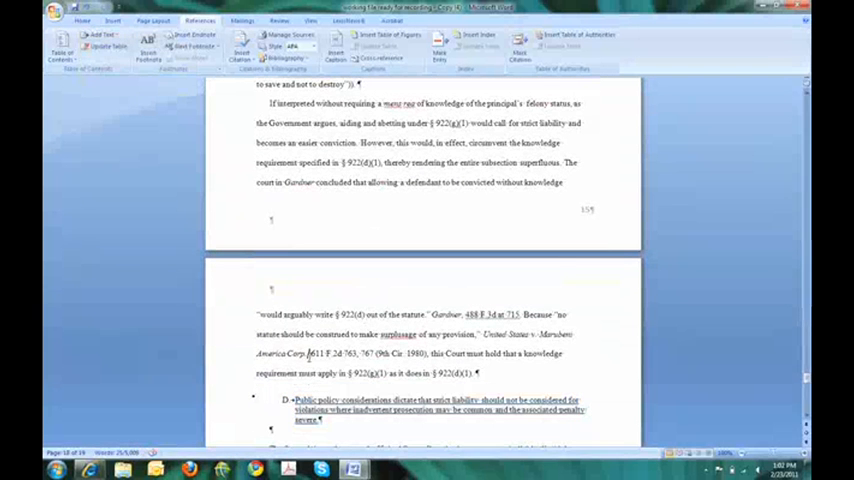
scroll(down, 3)
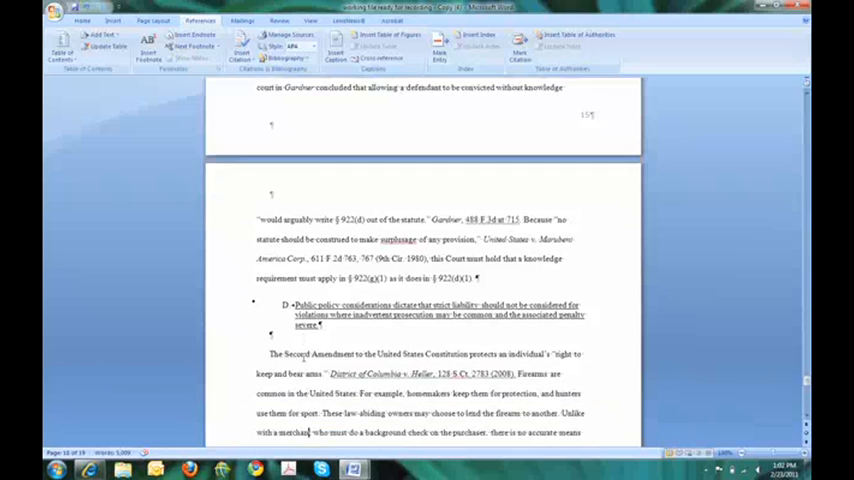
scroll(down, 3)
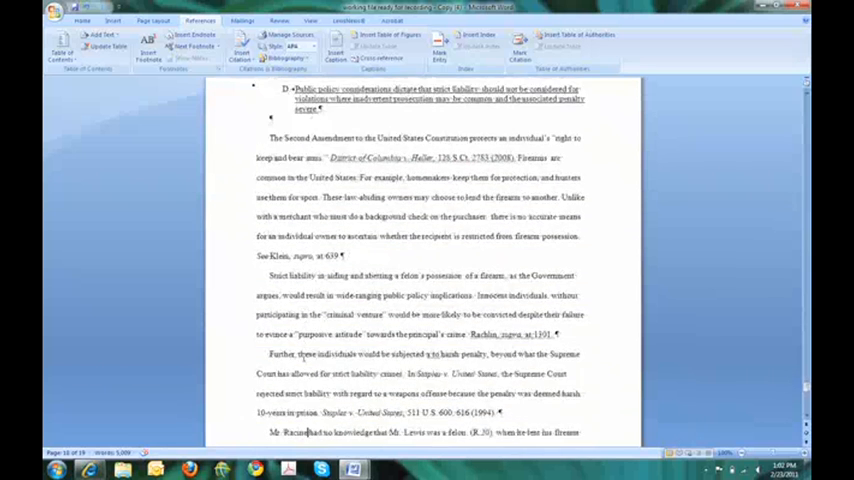
Step: Bring up Insert Table of Contents and its Modify list of TOC entry styles
scroll(down, 3)
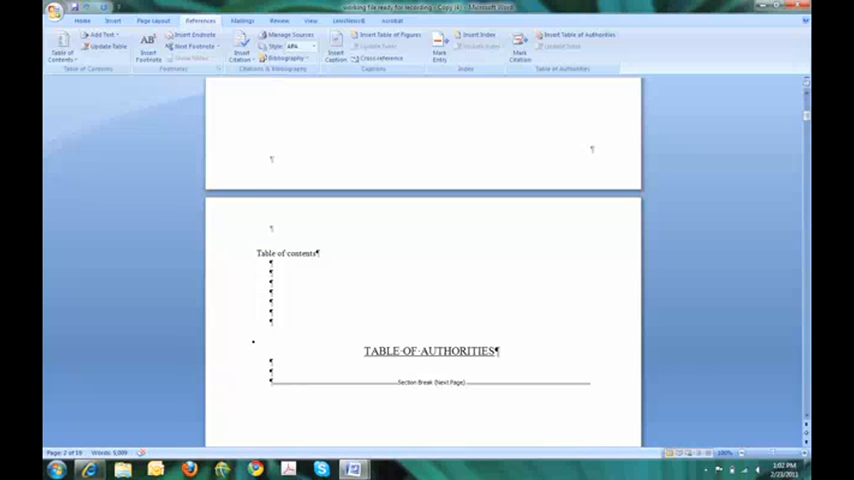
click(62, 48)
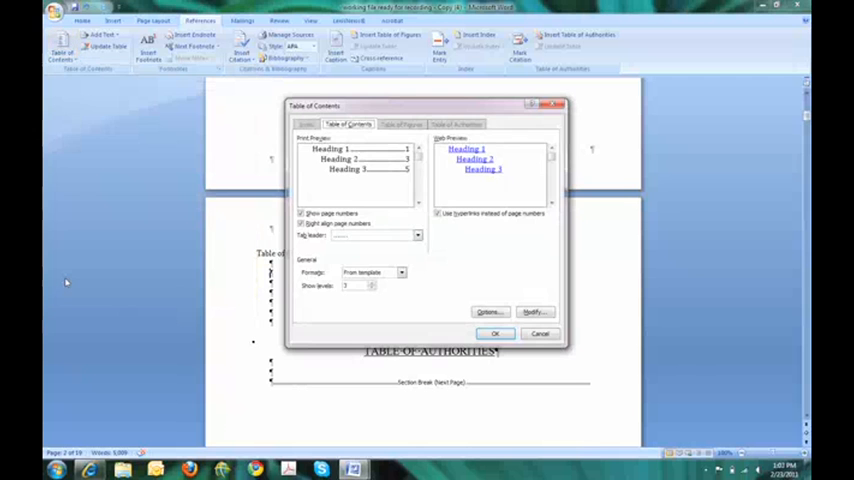
mouse_move(528, 232)
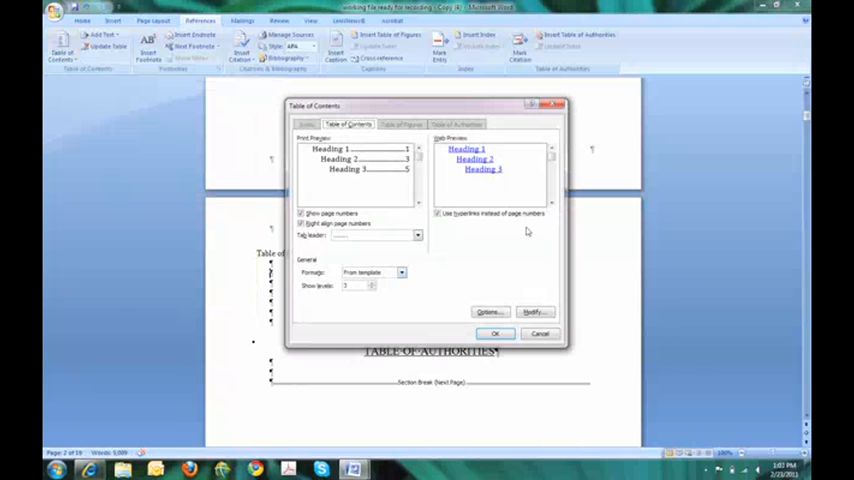
mouse_move(510, 238)
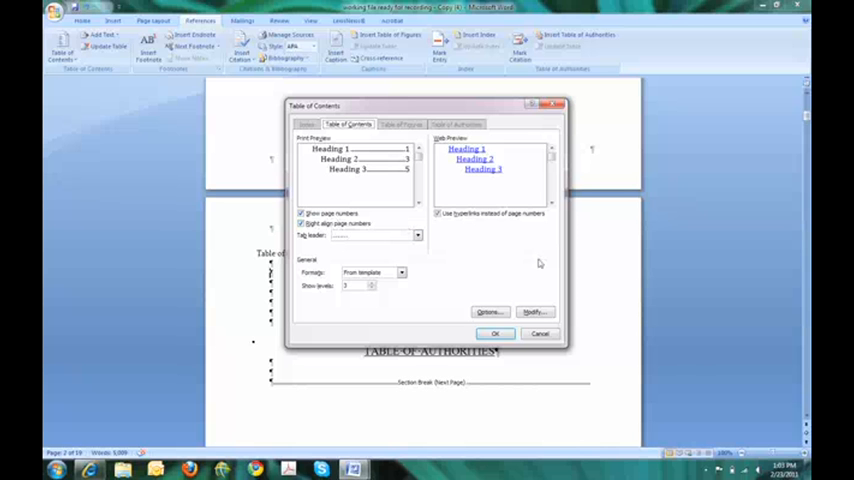
click(534, 312)
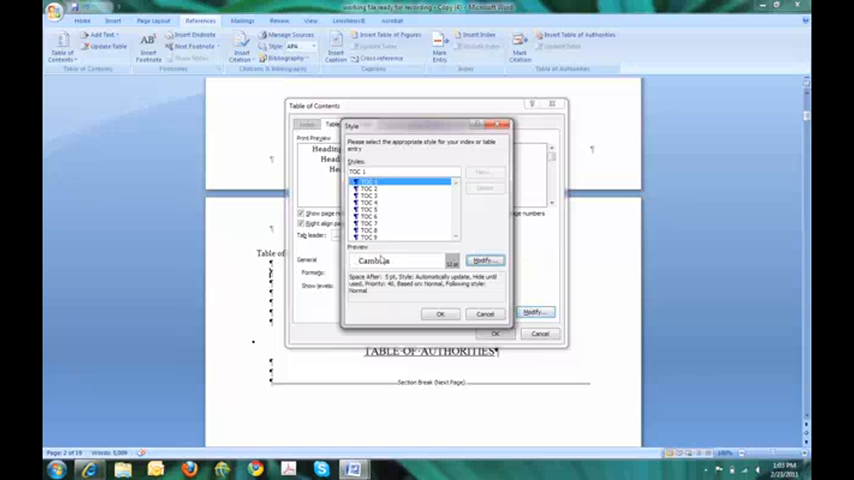
Step: Set the TOC 1 entry style's font to Times New Roman
click(482, 260)
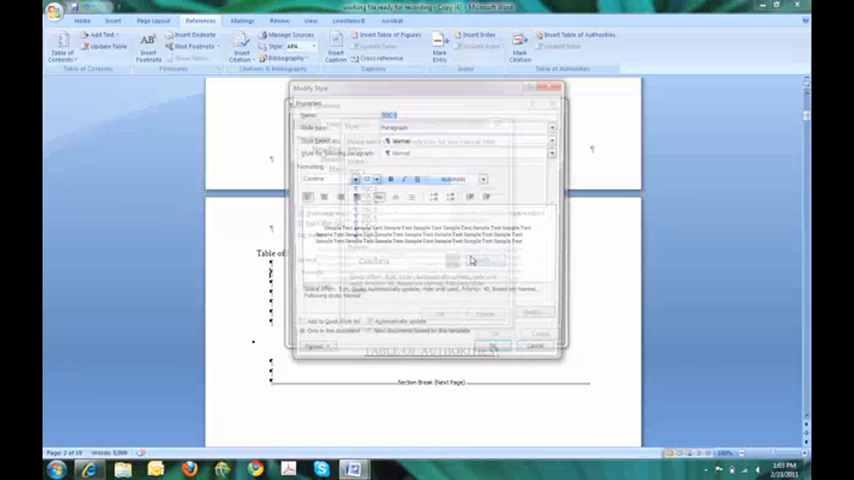
click(352, 180)
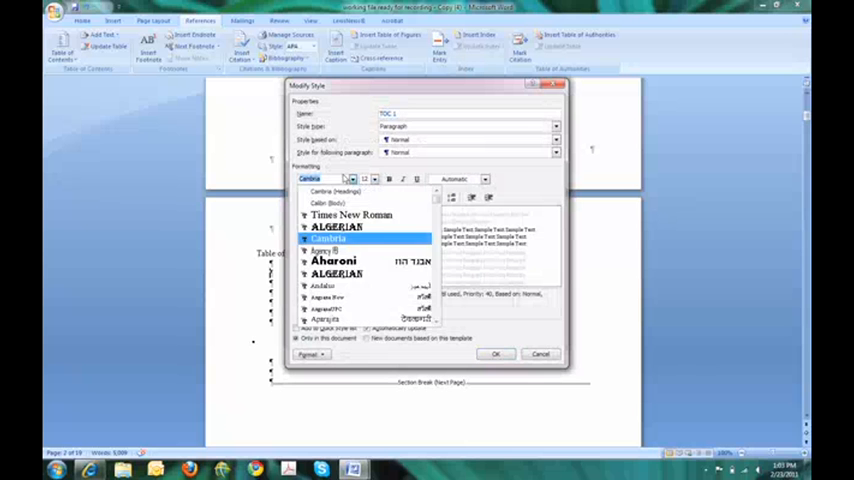
click(352, 214)
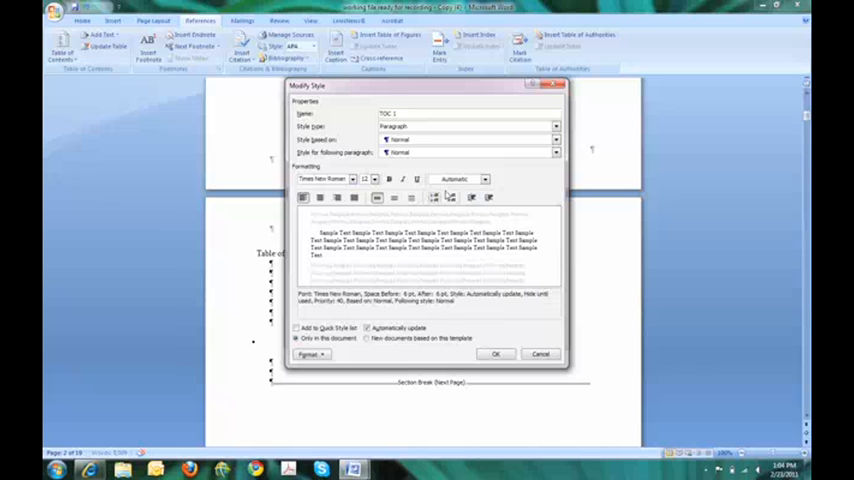
mouse_move(424, 272)
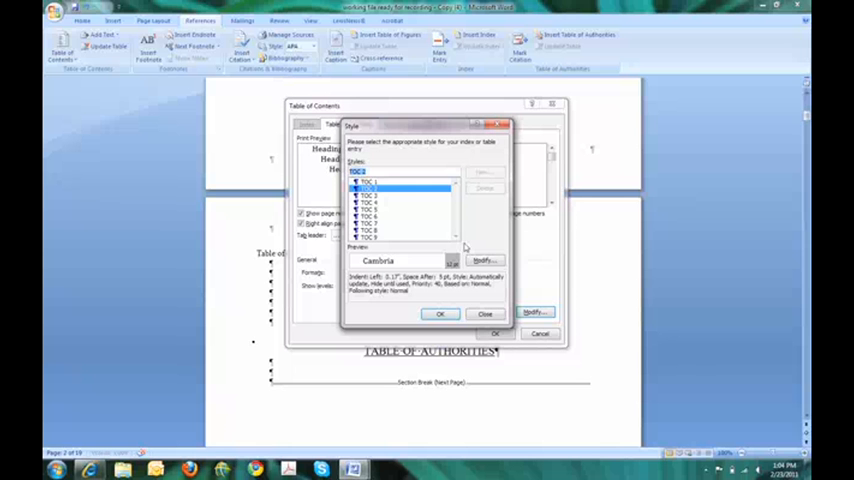
Step: Give the TOC 2 entry style Times New Roman in all caps
click(482, 260)
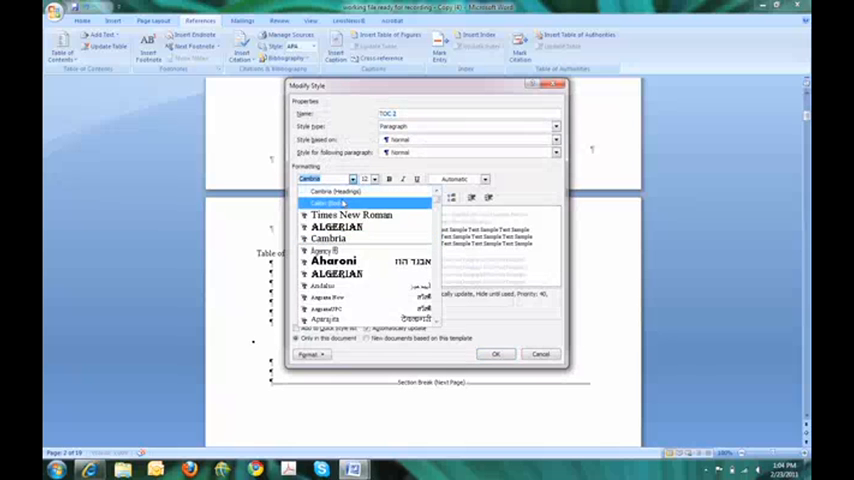
click(352, 214)
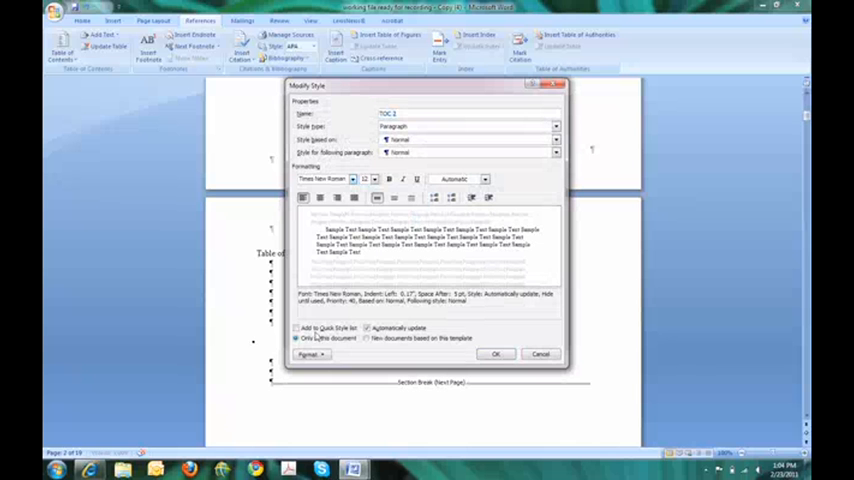
click(310, 354)
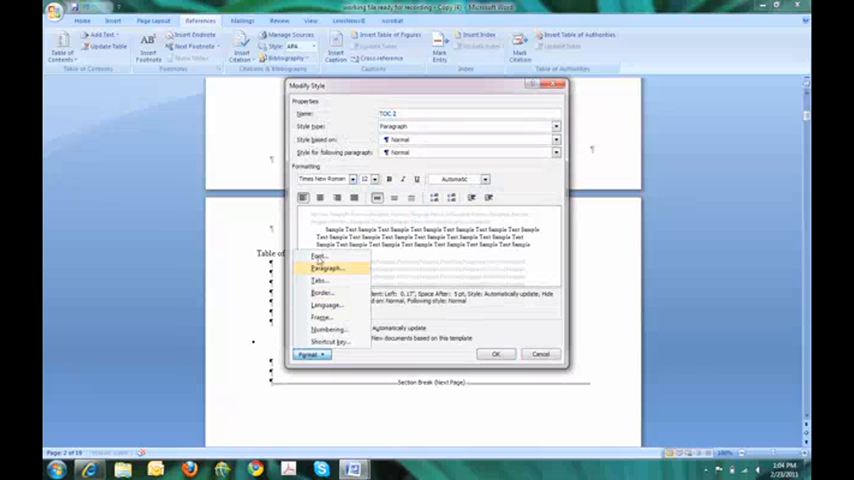
click(320, 256)
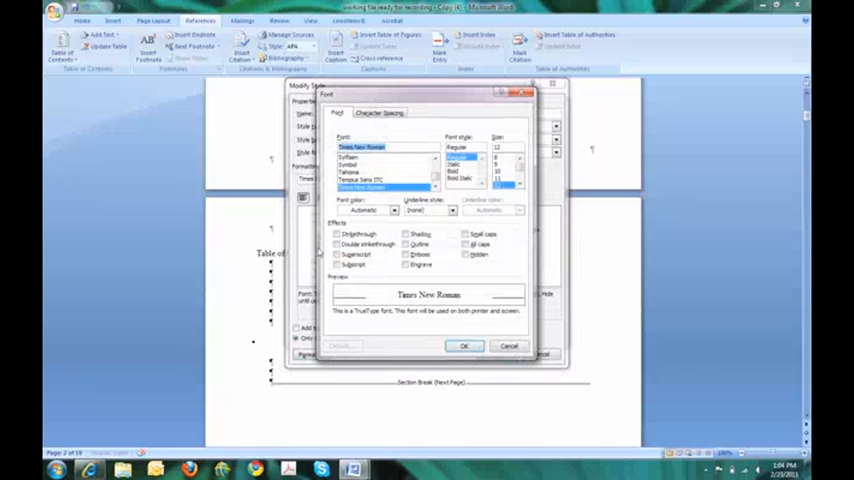
click(464, 244)
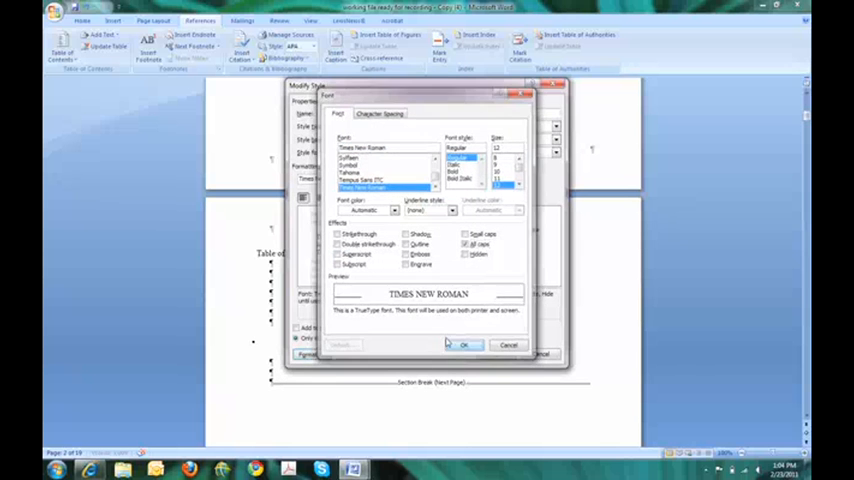
click(464, 344)
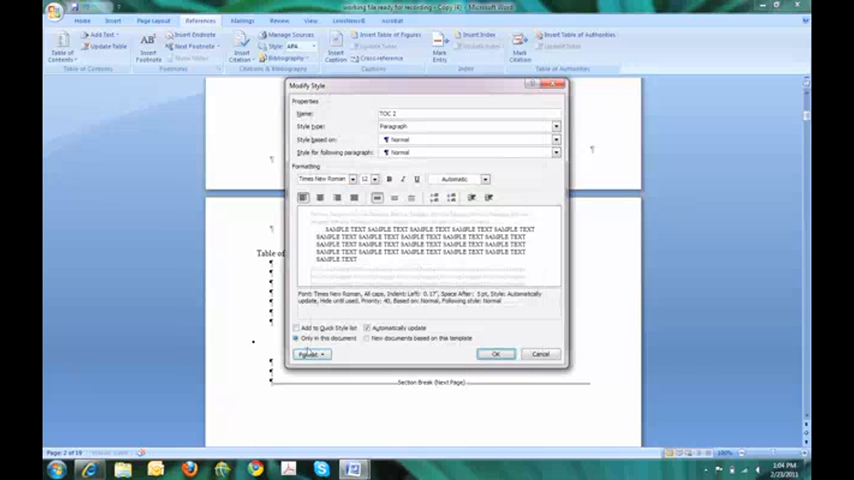
Step: Keep the all-caps setting and adjust the entry style's paragraph spacing, confirming the style
click(310, 354)
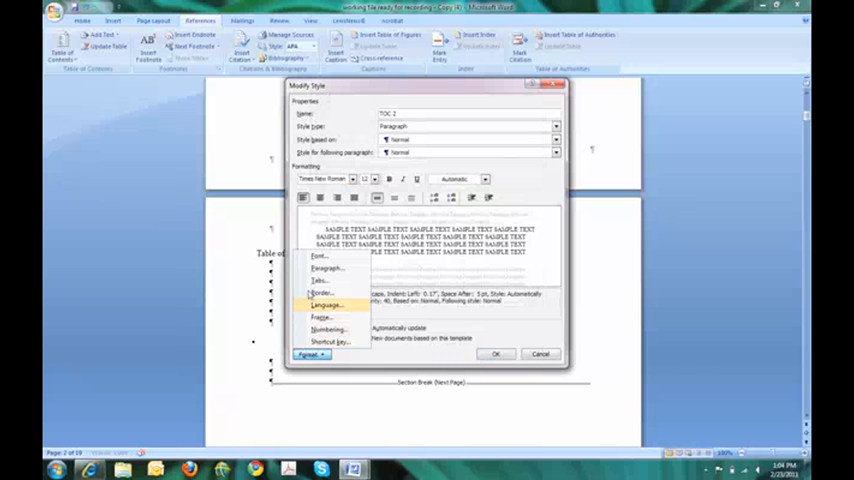
mouse_move(328, 328)
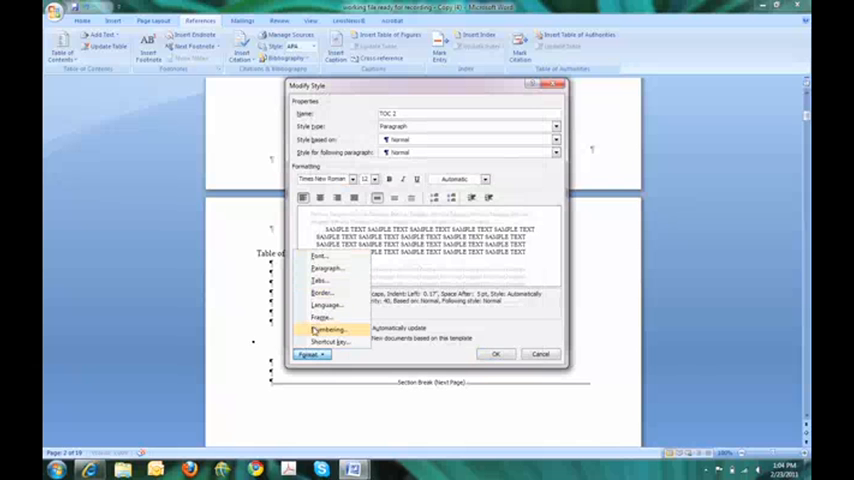
mouse_move(320, 256)
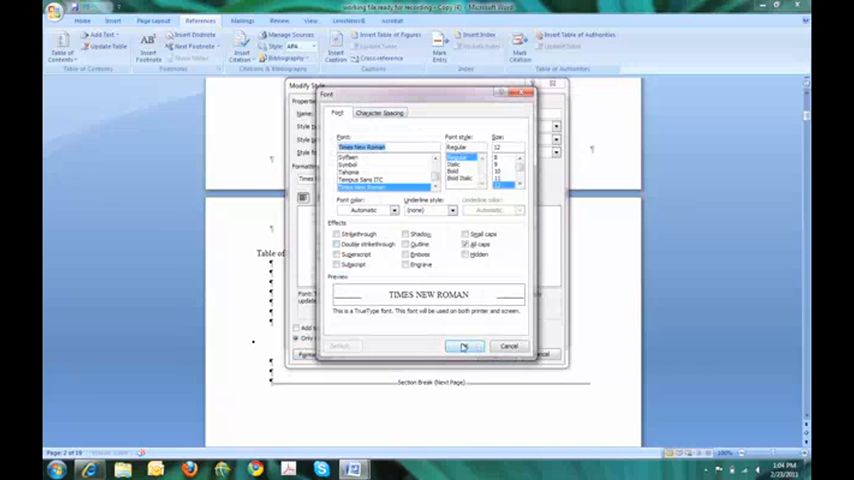
click(464, 346)
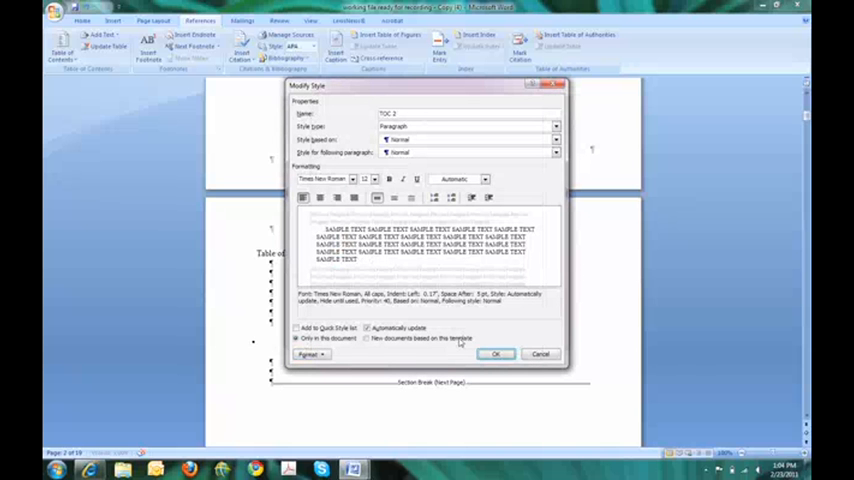
mouse_move(448, 196)
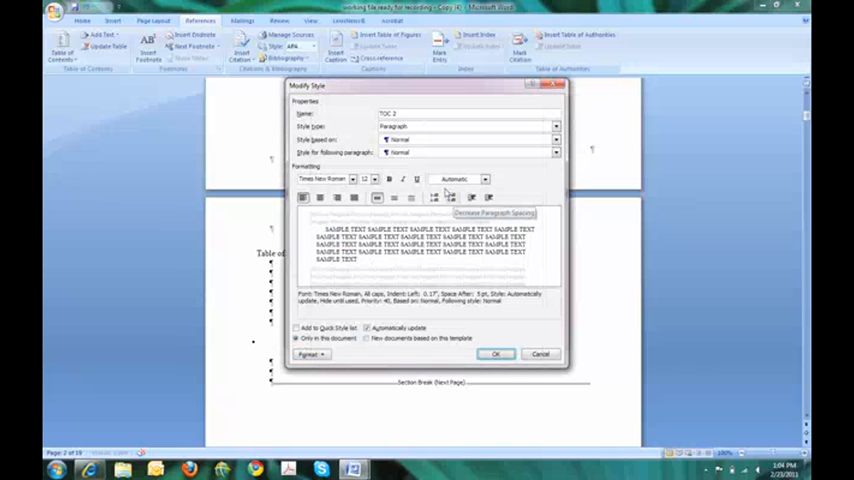
click(432, 196)
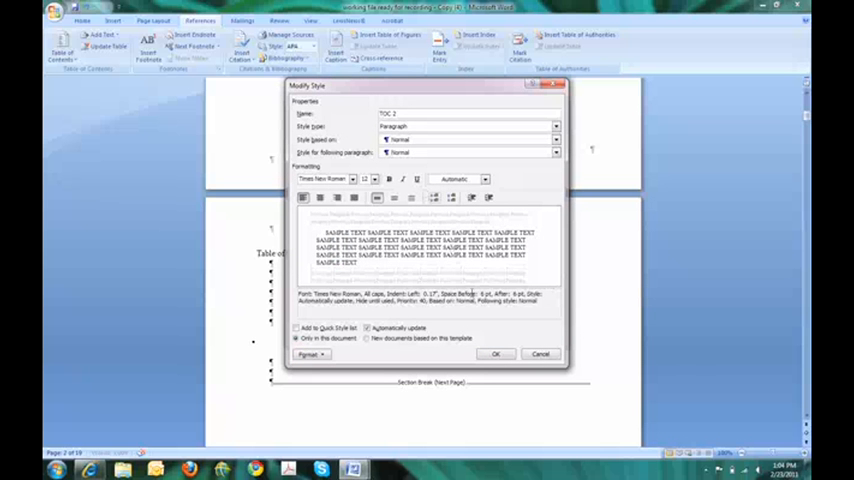
click(496, 352)
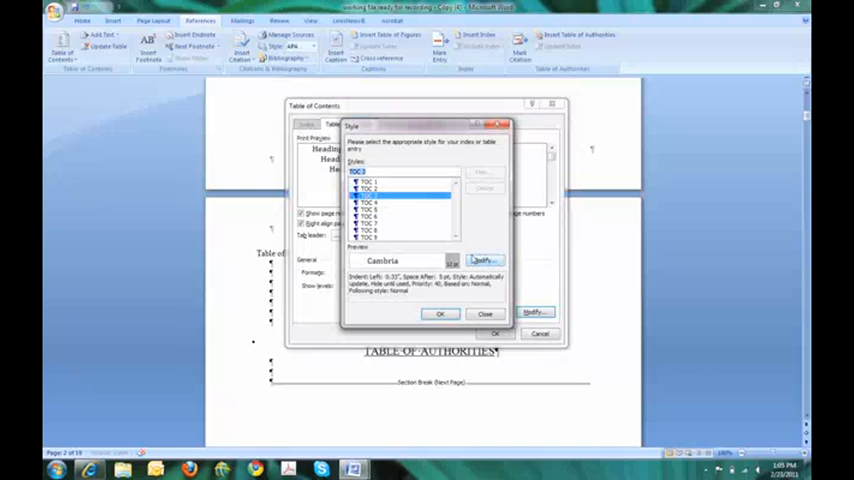
Step: Set the remaining entry style to Times New Roman and insert the dot-leader table of contents
click(482, 260)
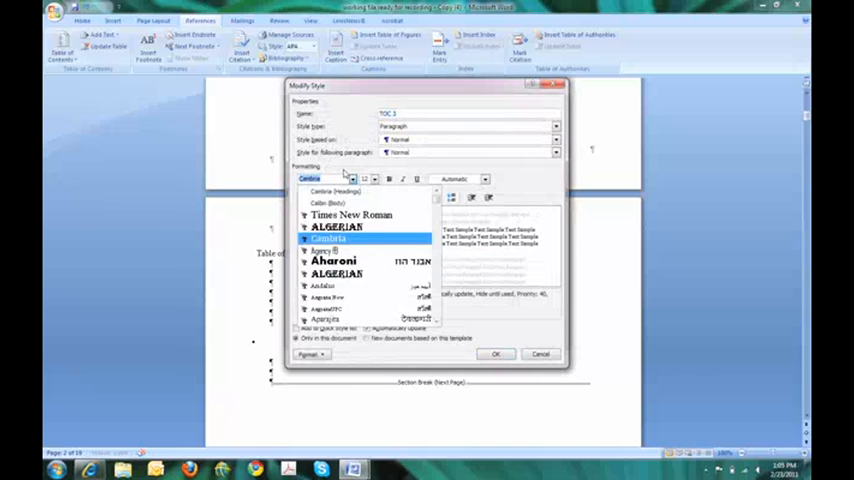
click(352, 214)
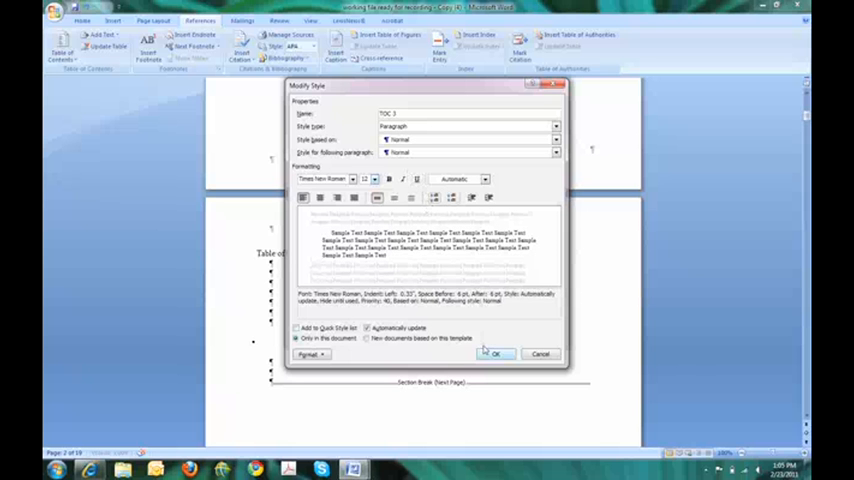
click(494, 352)
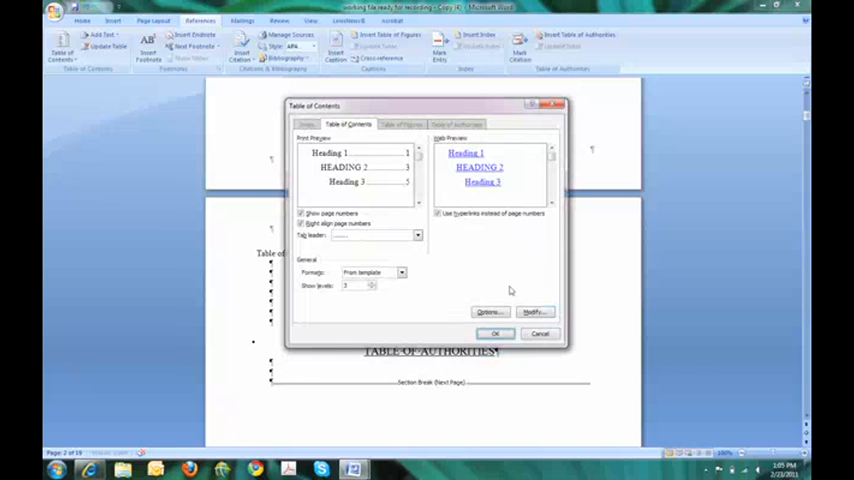
click(496, 332)
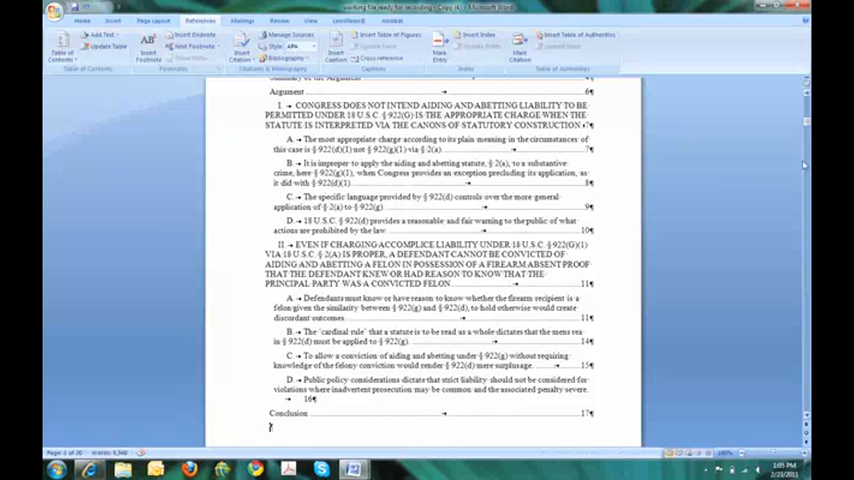
scroll(up, 3)
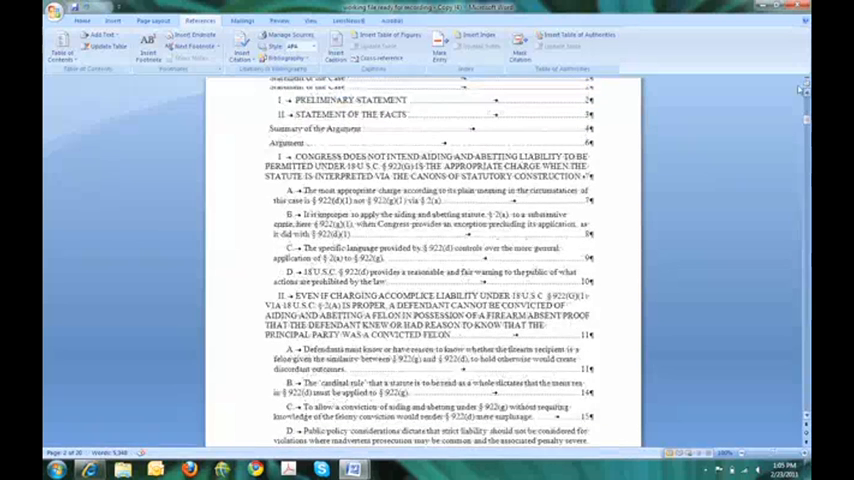
scroll(up, 3)
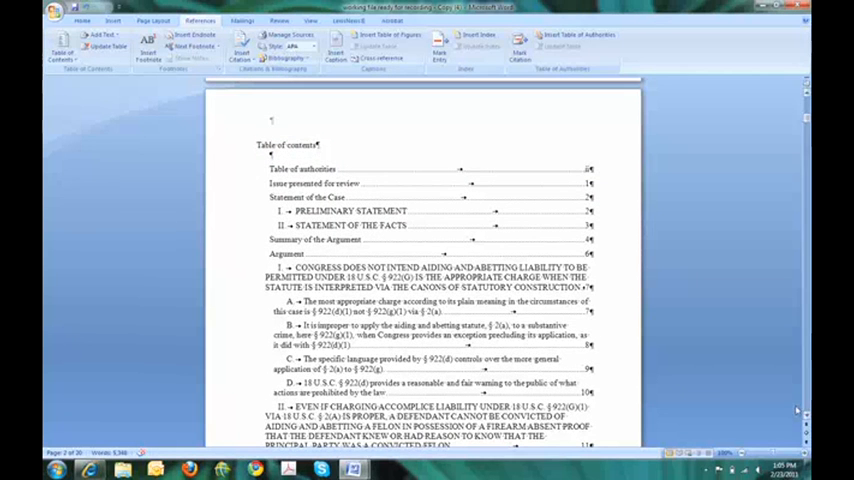
scroll(down, 3)
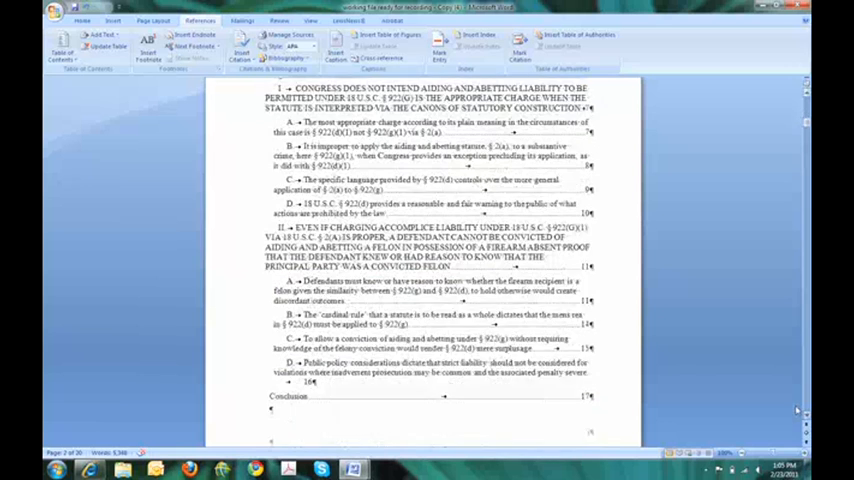
scroll(down, 3)
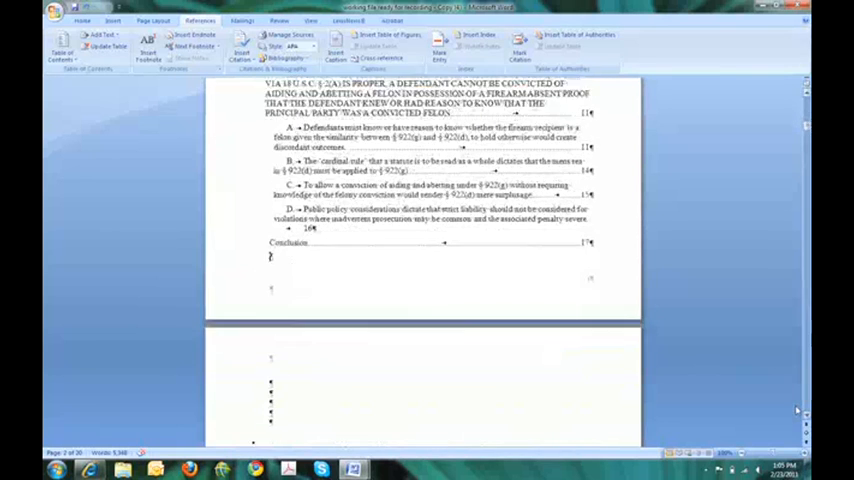
scroll(down, 3)
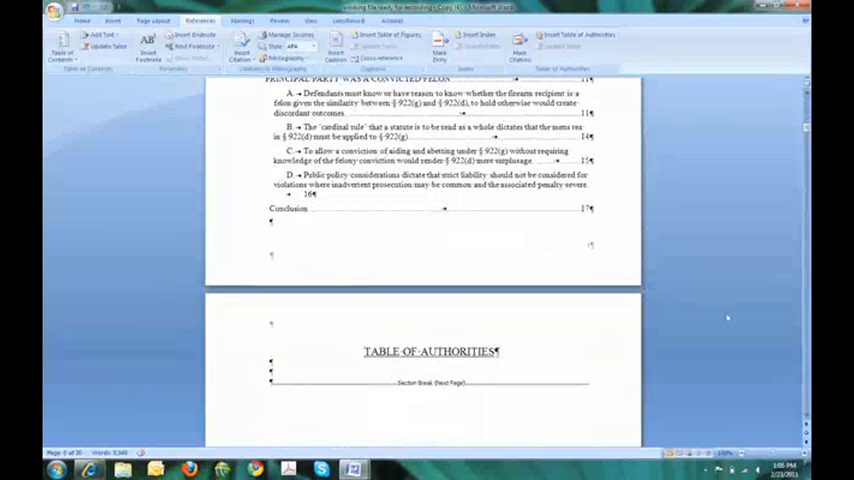
scroll(up, 3)
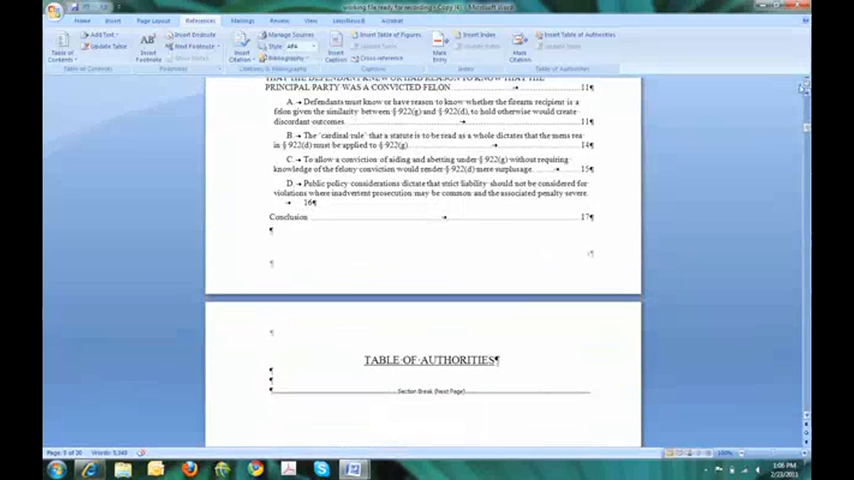
scroll(up, 3)
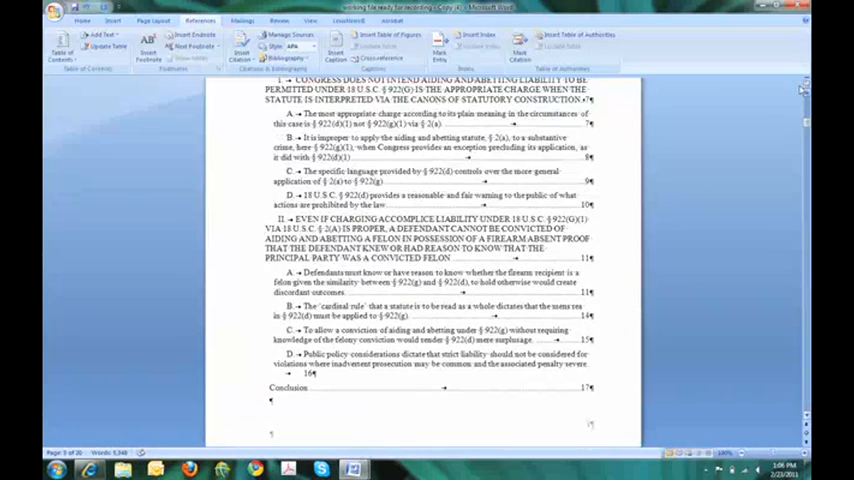
scroll(up, 3)
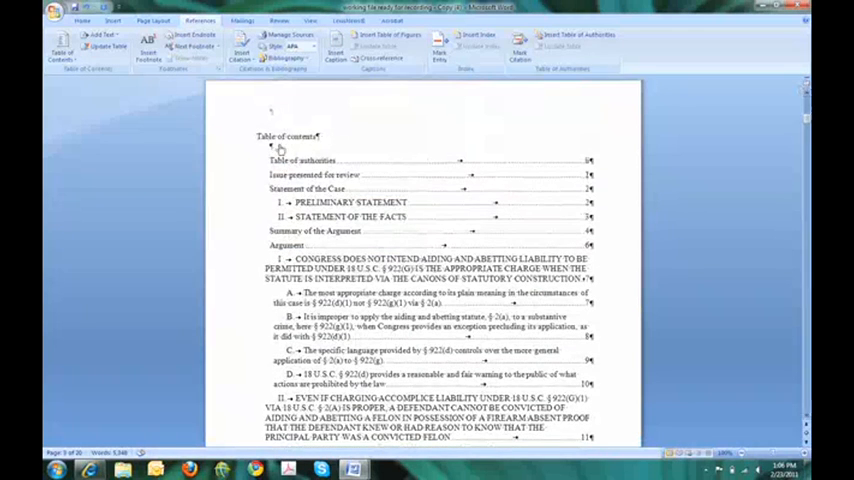
Step: Make the Table of contents title underlined and all capitals via its Font settings
double_click(288, 136)
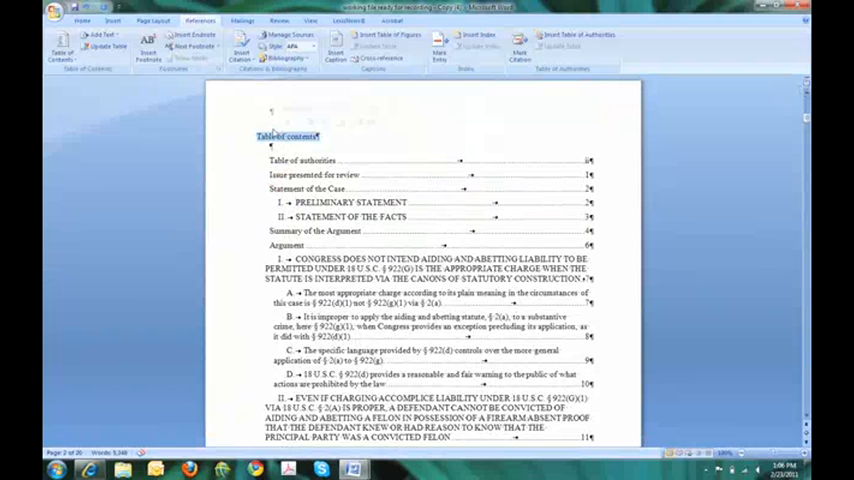
right_click(288, 136)
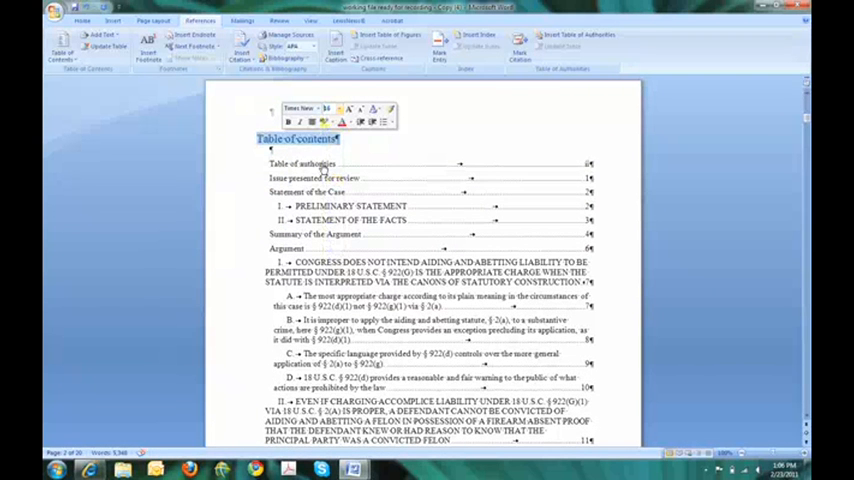
right_click(304, 140)
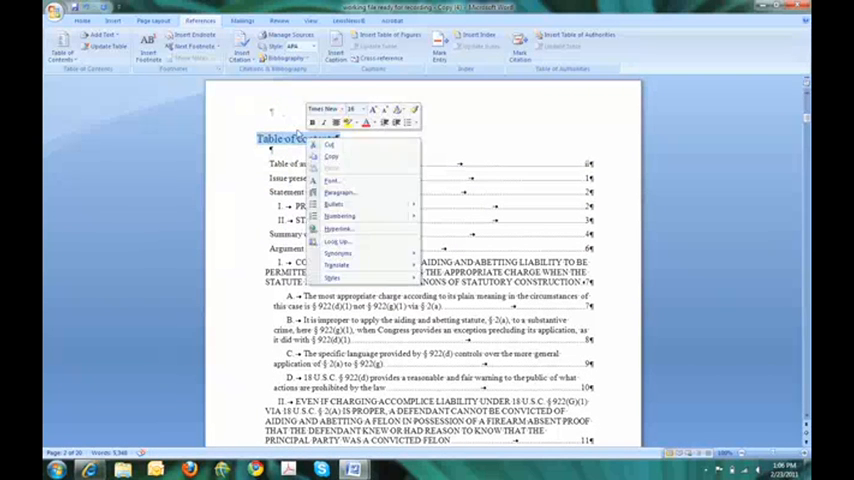
click(332, 180)
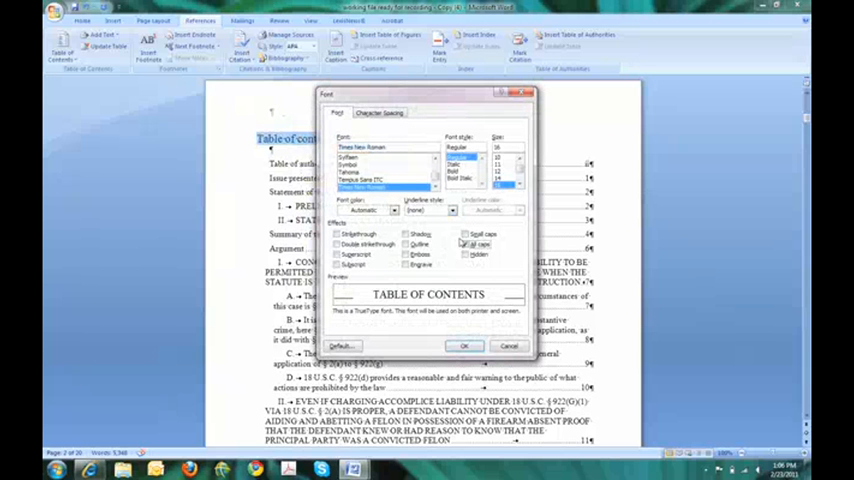
click(450, 210)
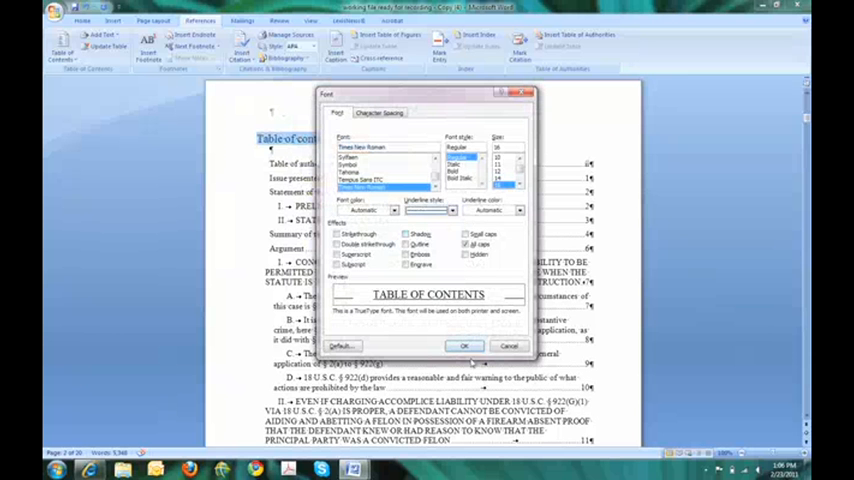
click(464, 344)
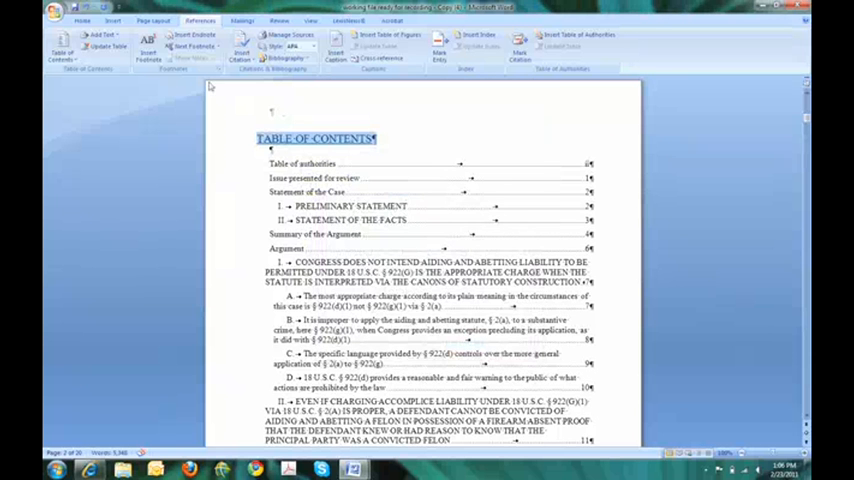
Step: Center the title above the contents entries
click(82, 20)
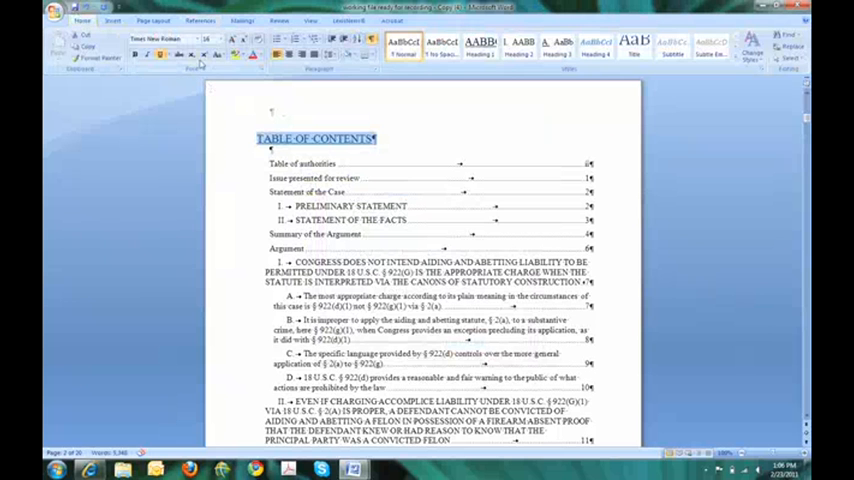
click(290, 54)
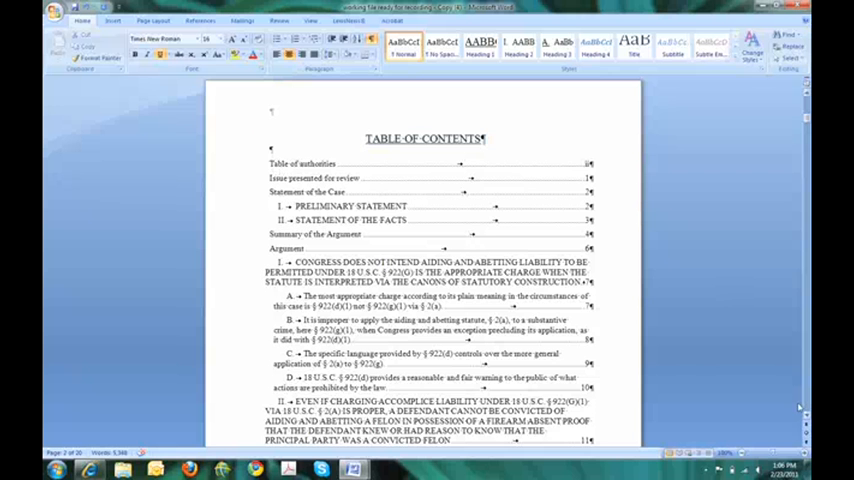
scroll(up, 3)
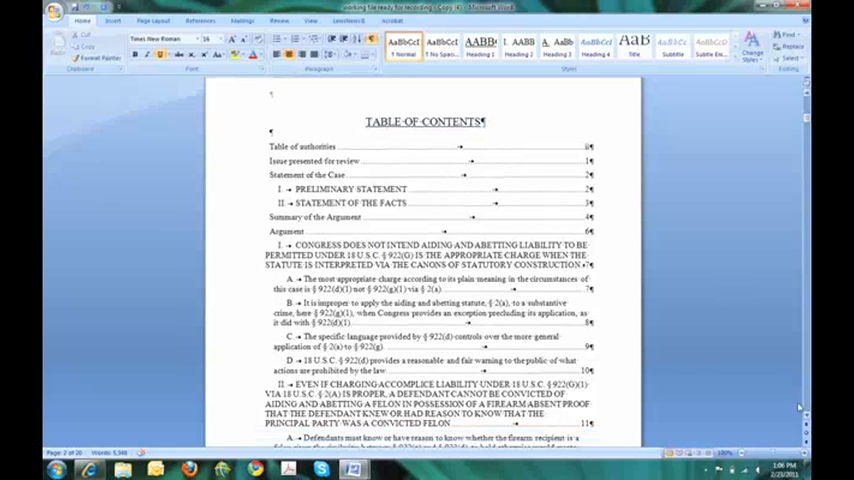
scroll(up, 3)
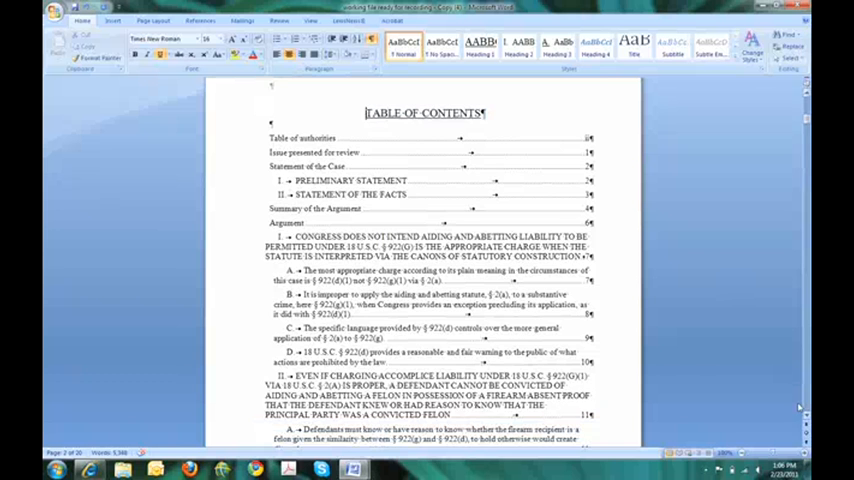
scroll(down, 3)
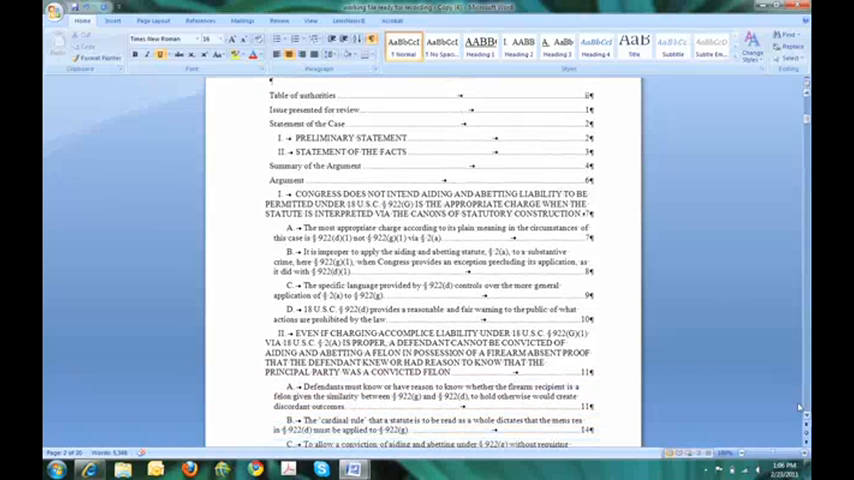
scroll(down, 3)
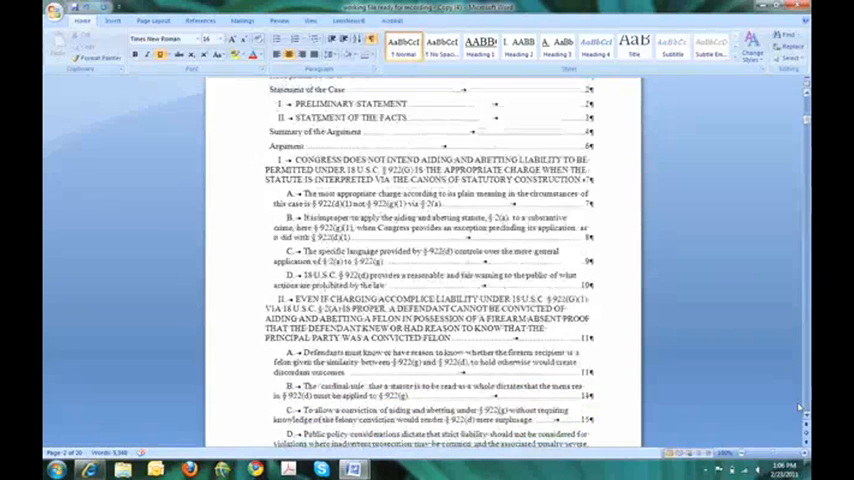
scroll(down, 3)
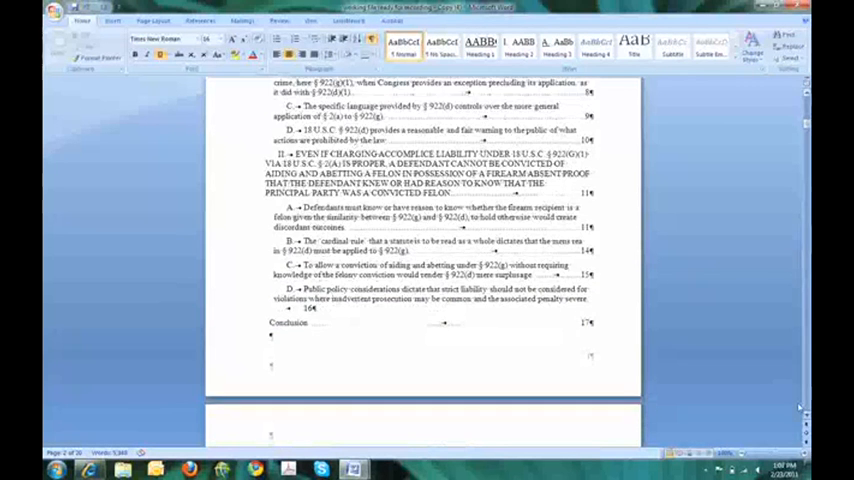
scroll(down, 3)
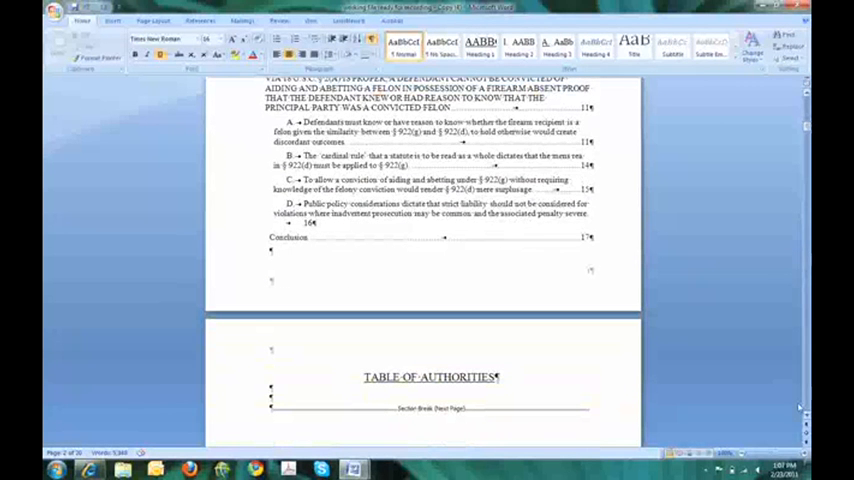